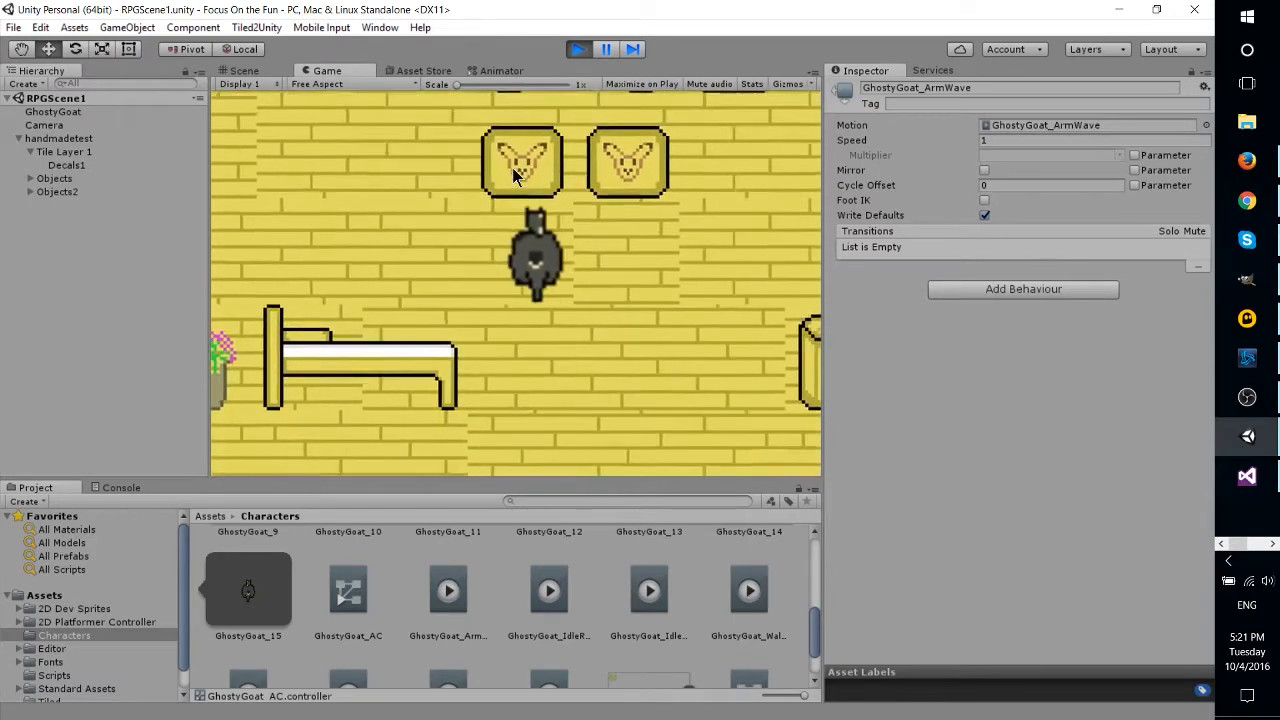
Copy the goat's arm pixels and rotate the pasted piece 90° counter-clockwise for a new frame
left_click(244, 70)
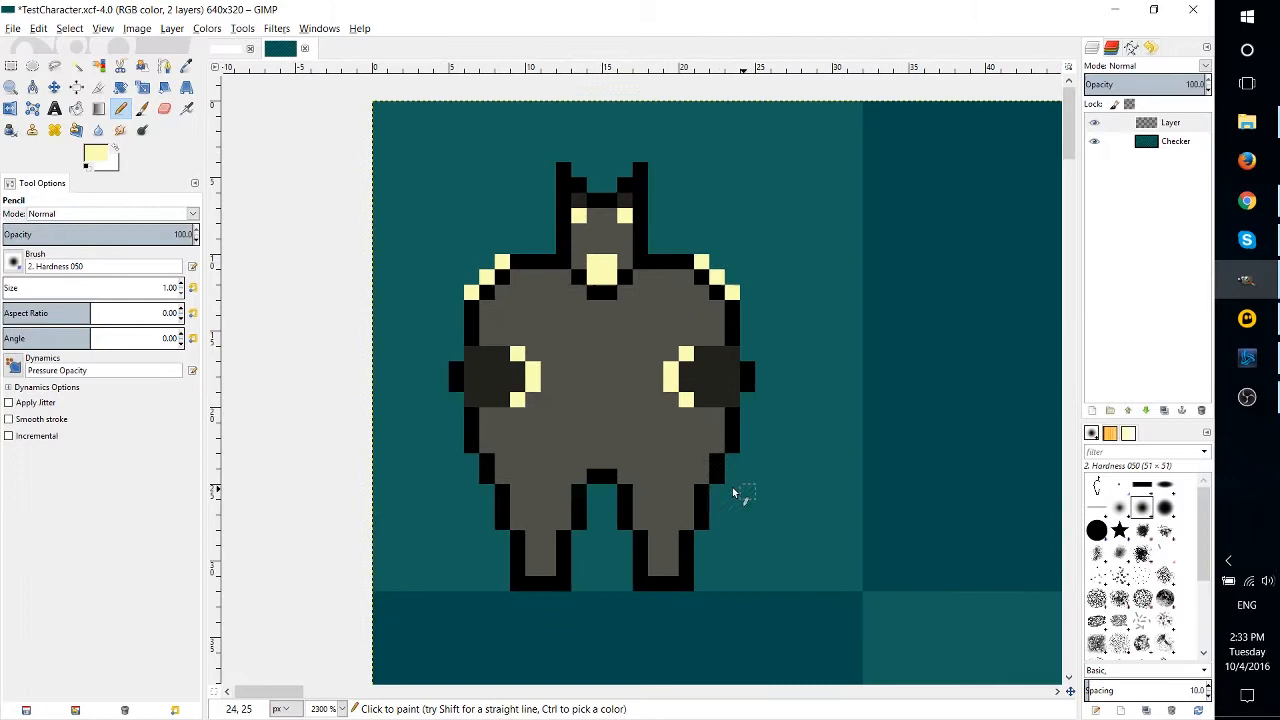
key("ctrl+c")
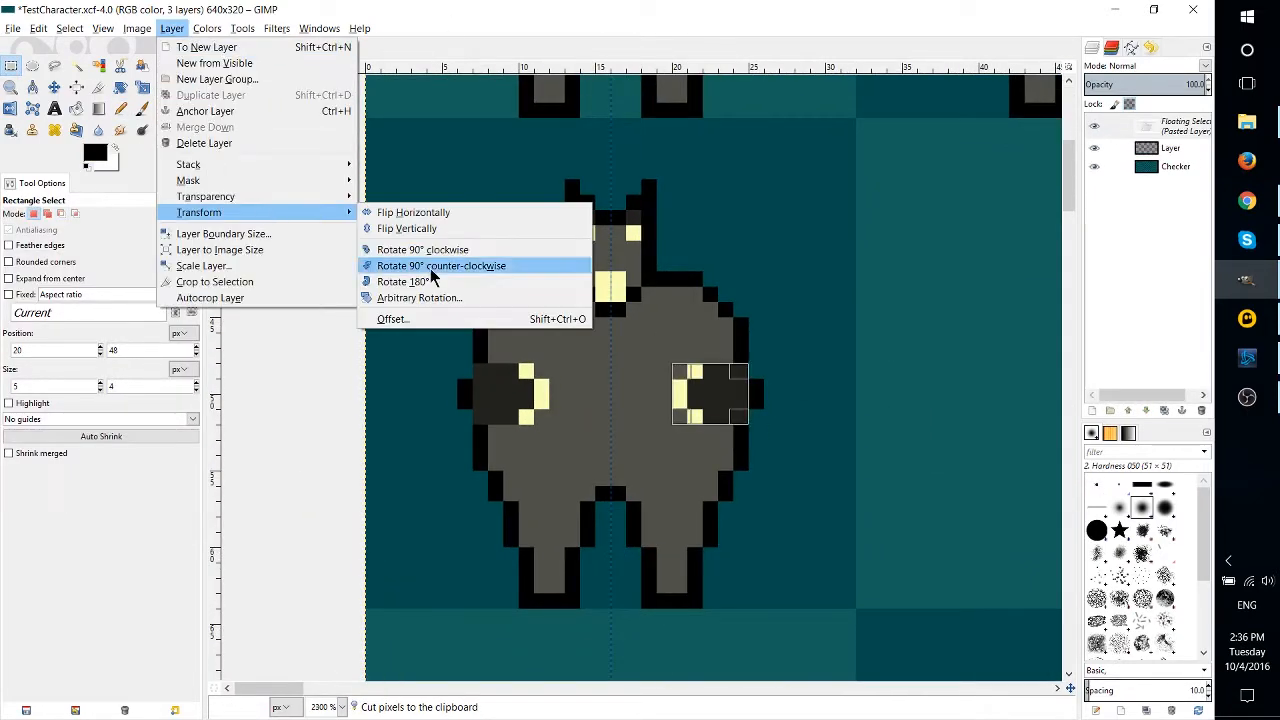
left_click(420, 296)
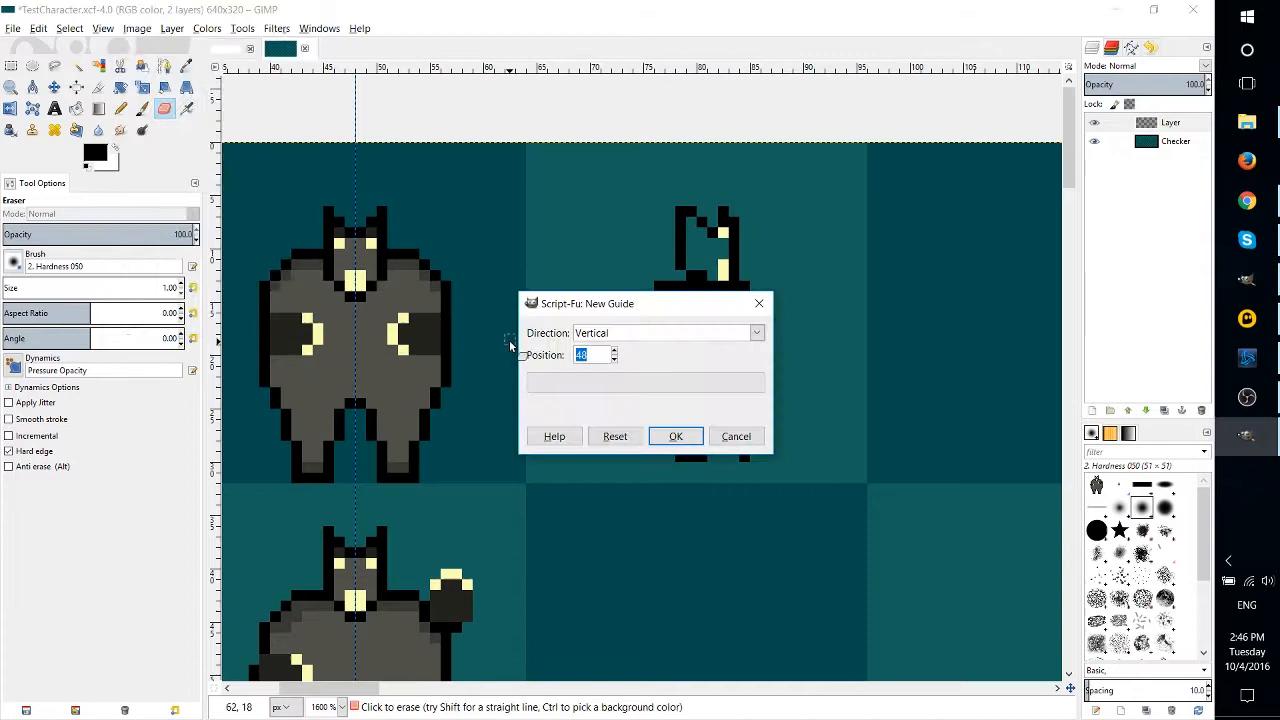
Add the vertical guide, then outline, fill and clean up the back-view goat with its dark tail
left_click(676, 436)
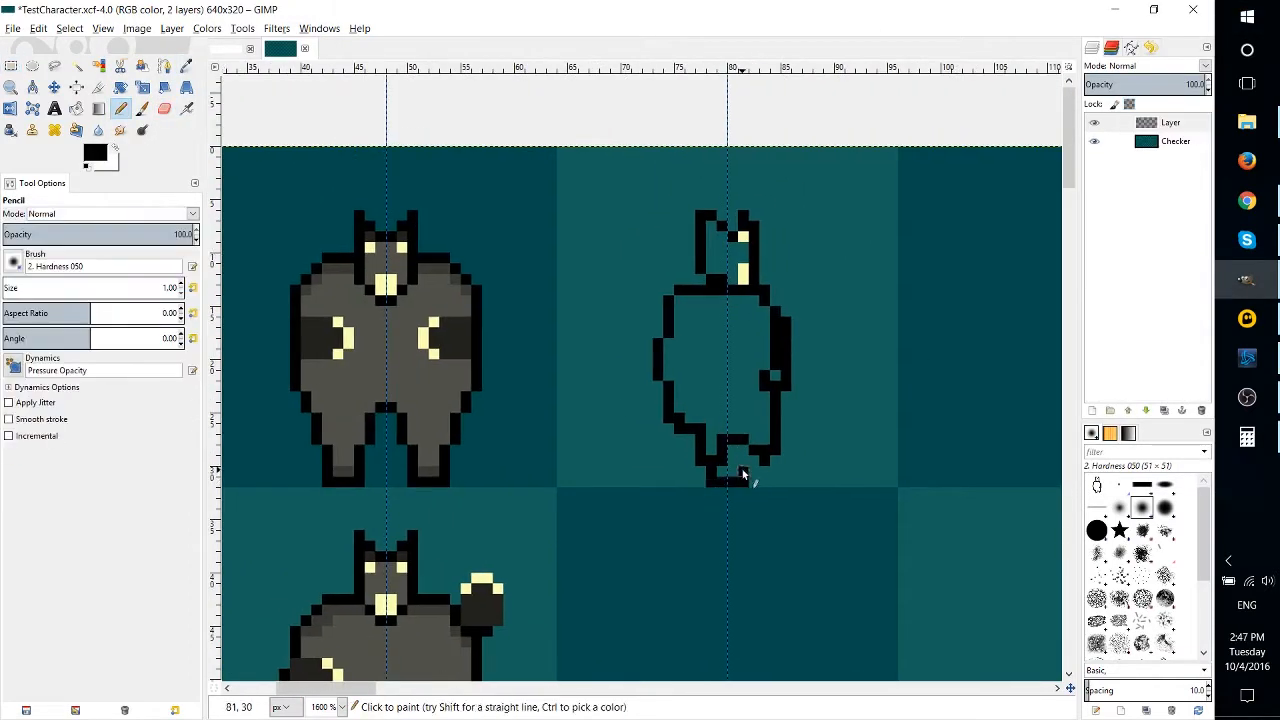
left_click(164, 108)
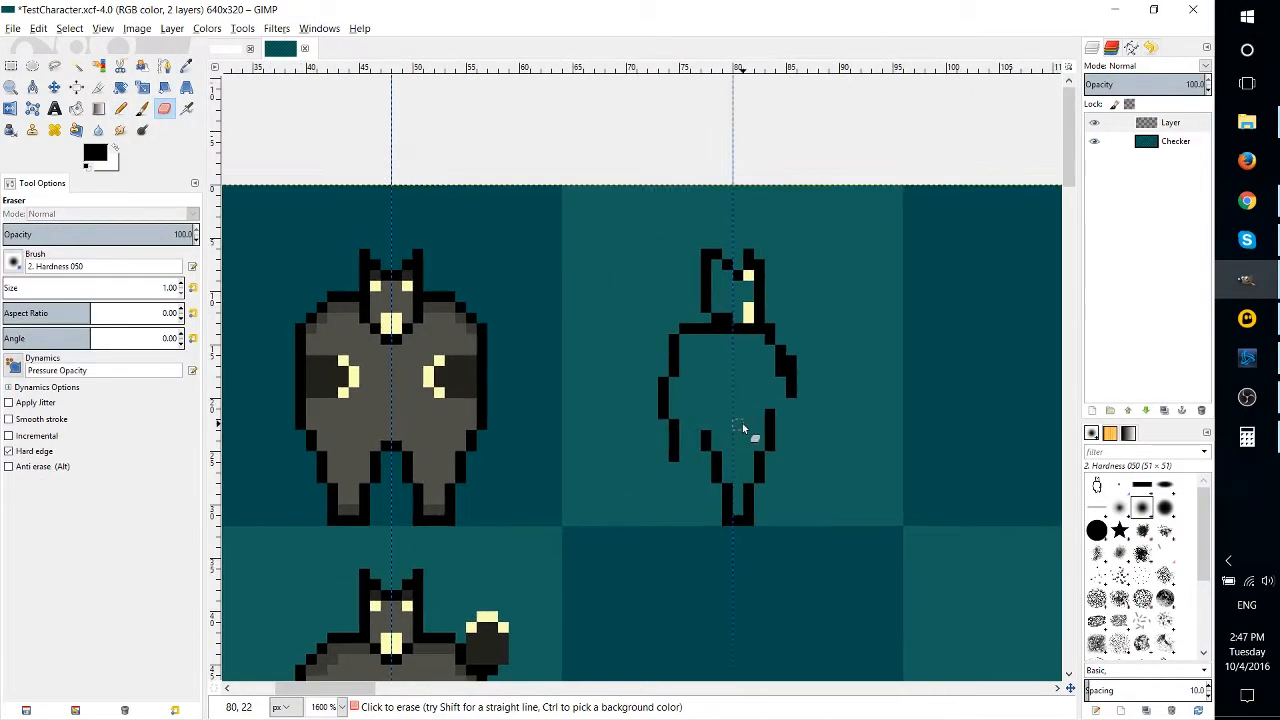
left_click(120, 108)
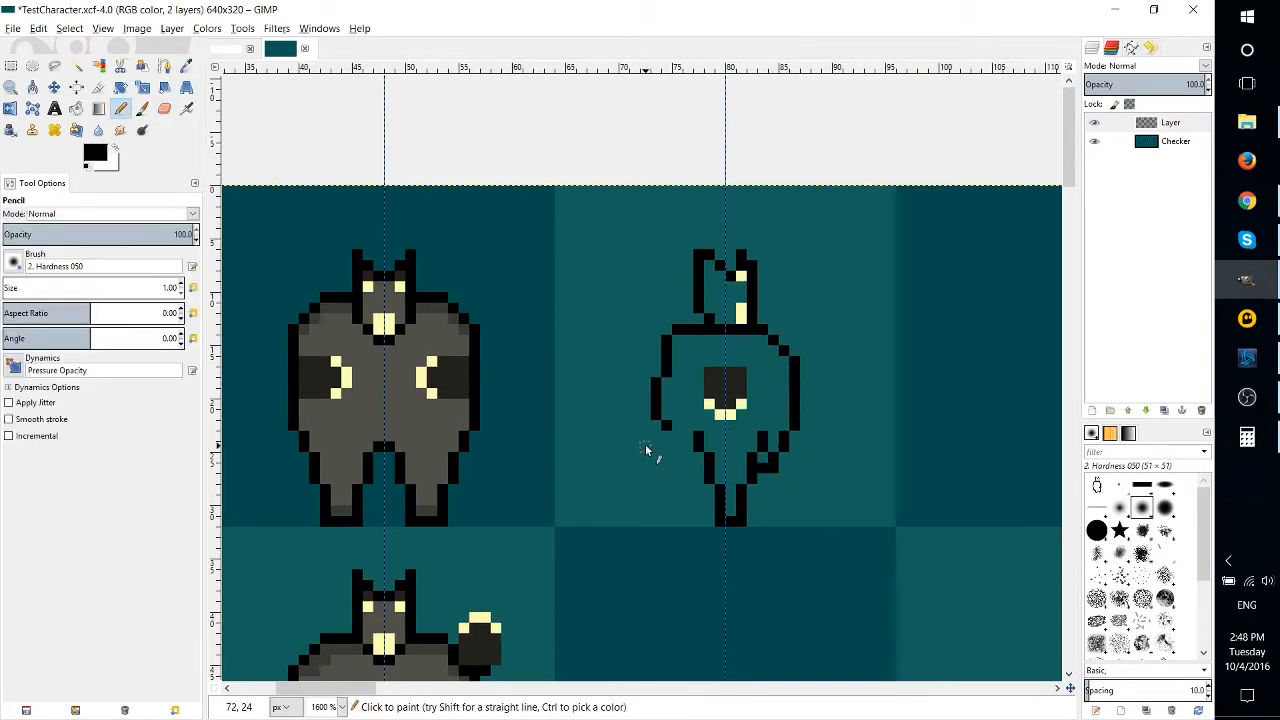
left_click(12, 64)
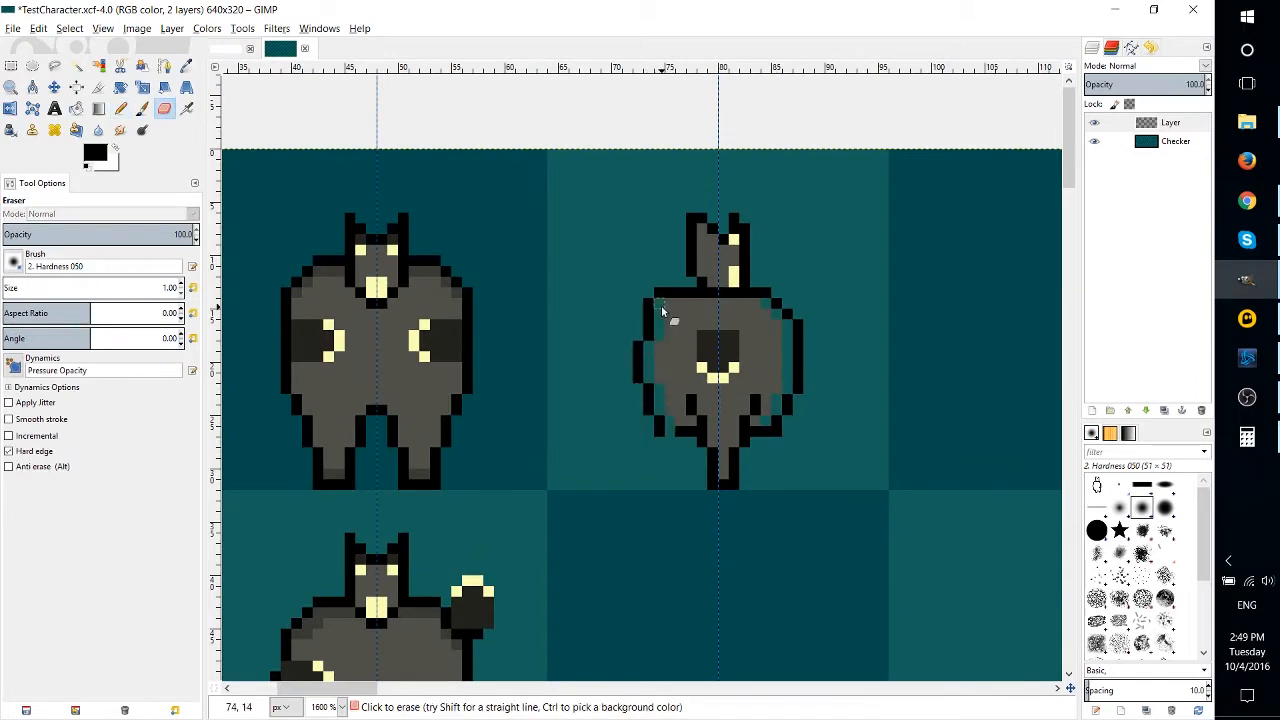
left_click(120, 108)
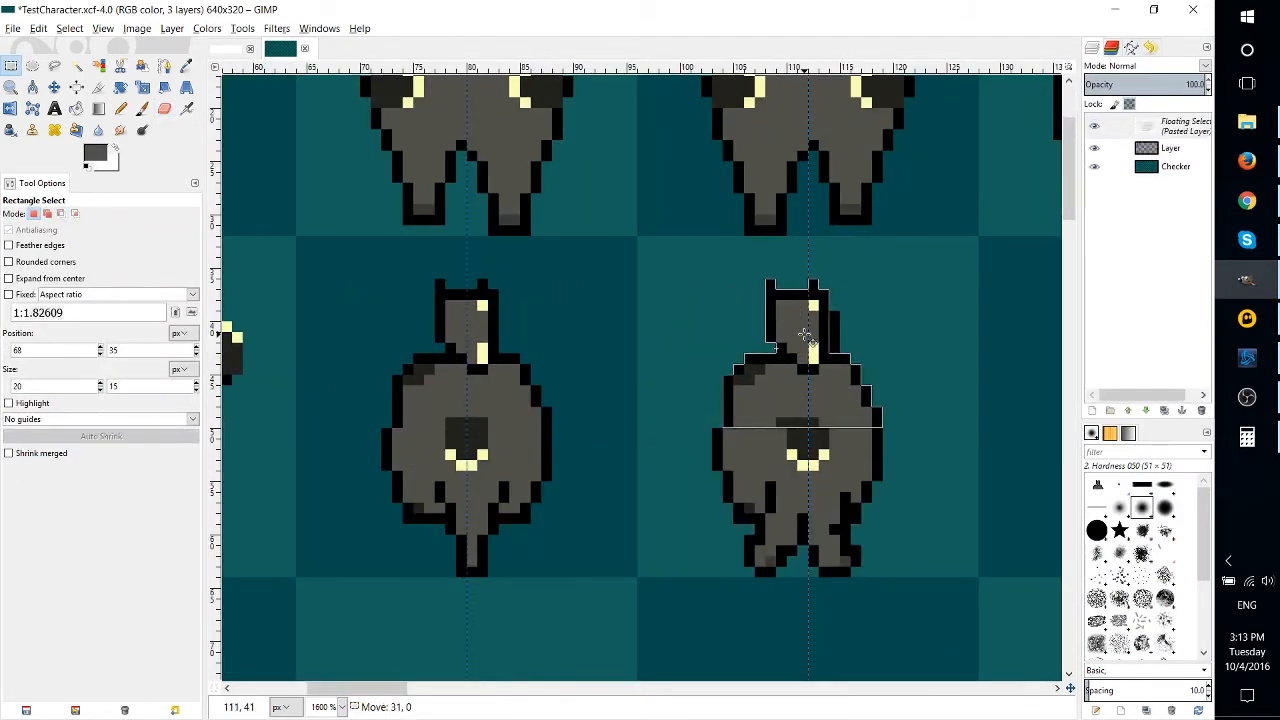
Anchor the pasted back-view frame and paste another copy to repaint as a walking frame
key("ctrl+x")
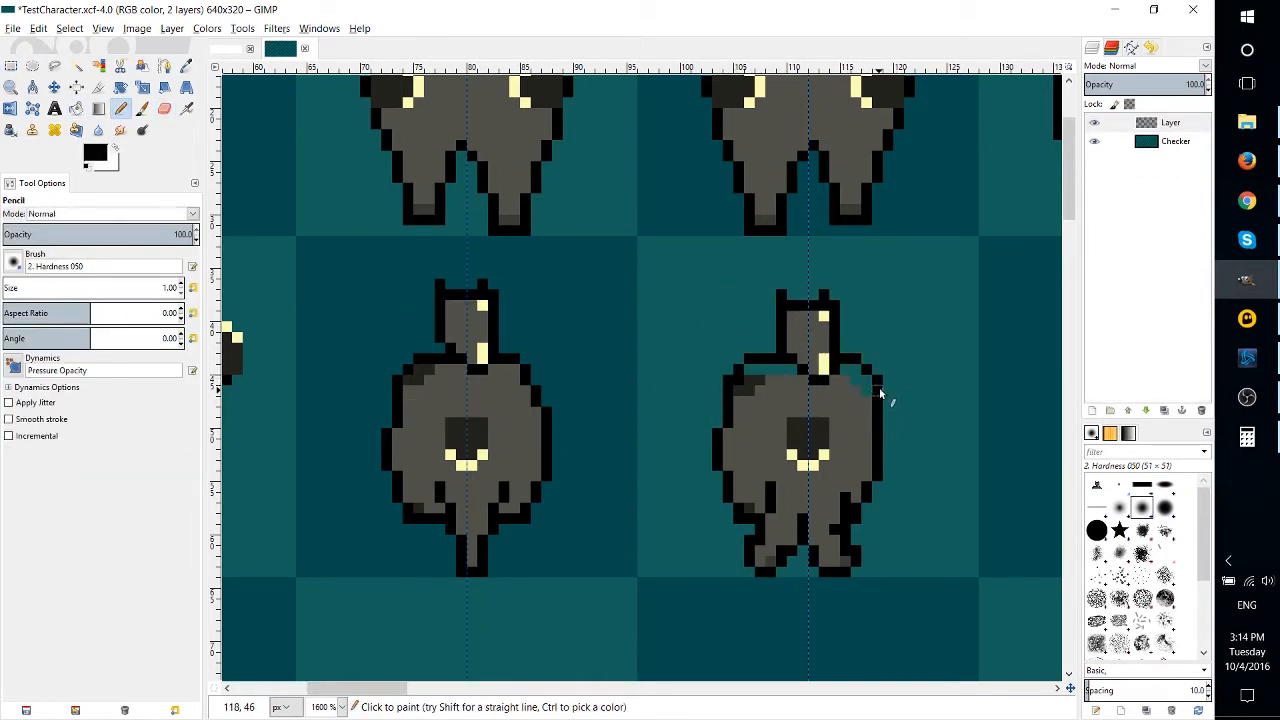
key("Ctrl+V")
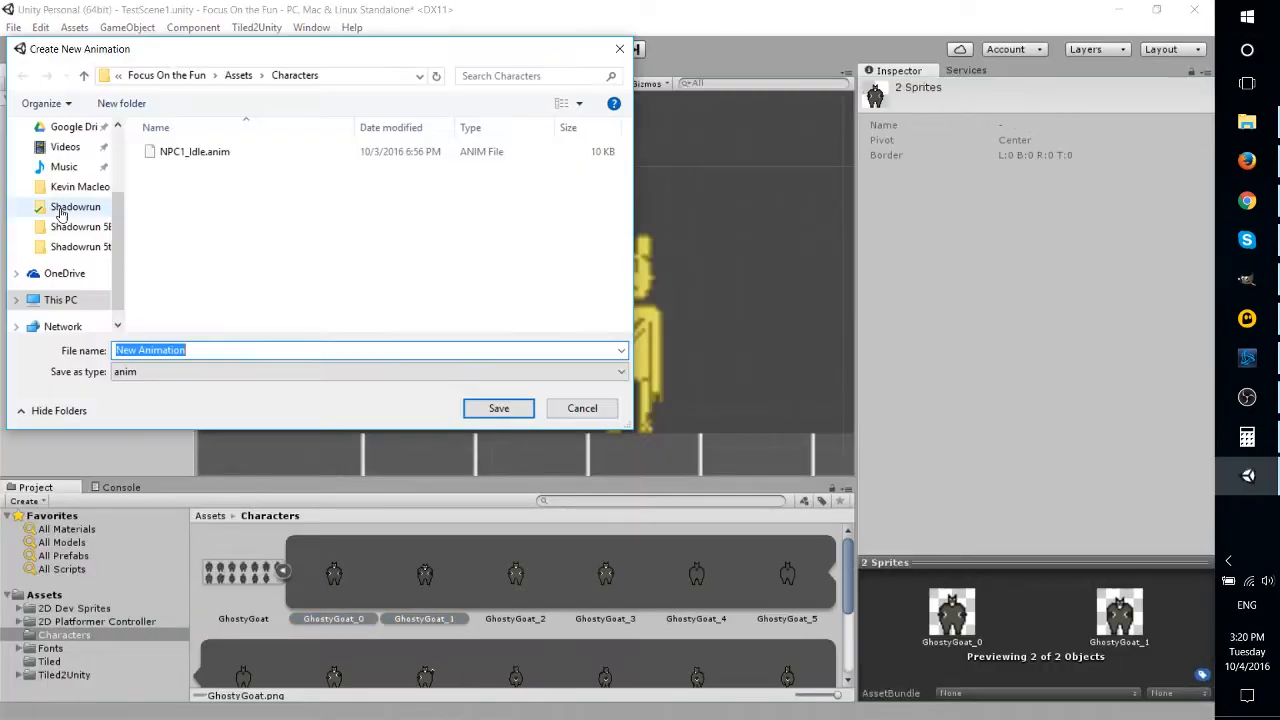
Save the new clip, place GhostyGoat_0 on the floor and review its GhostGoat_IdleDown animator state
left_click(498, 408)
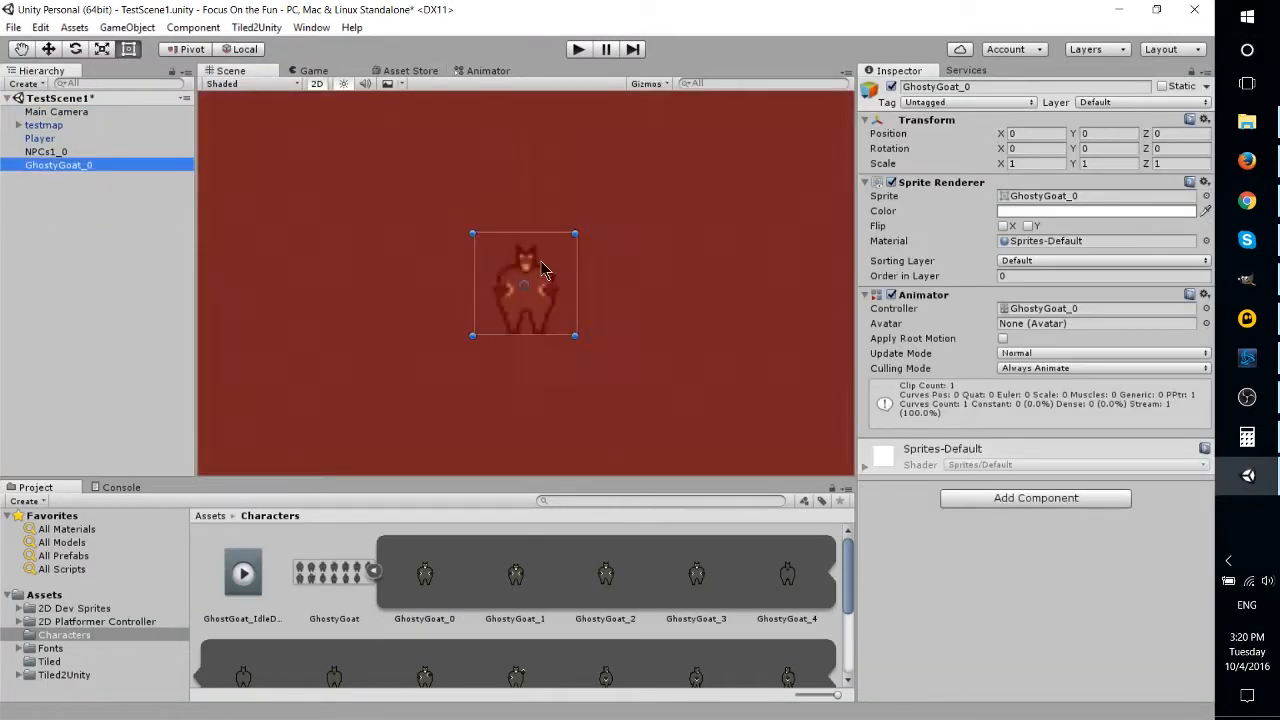
left_click_drag(524, 284, 572, 370)
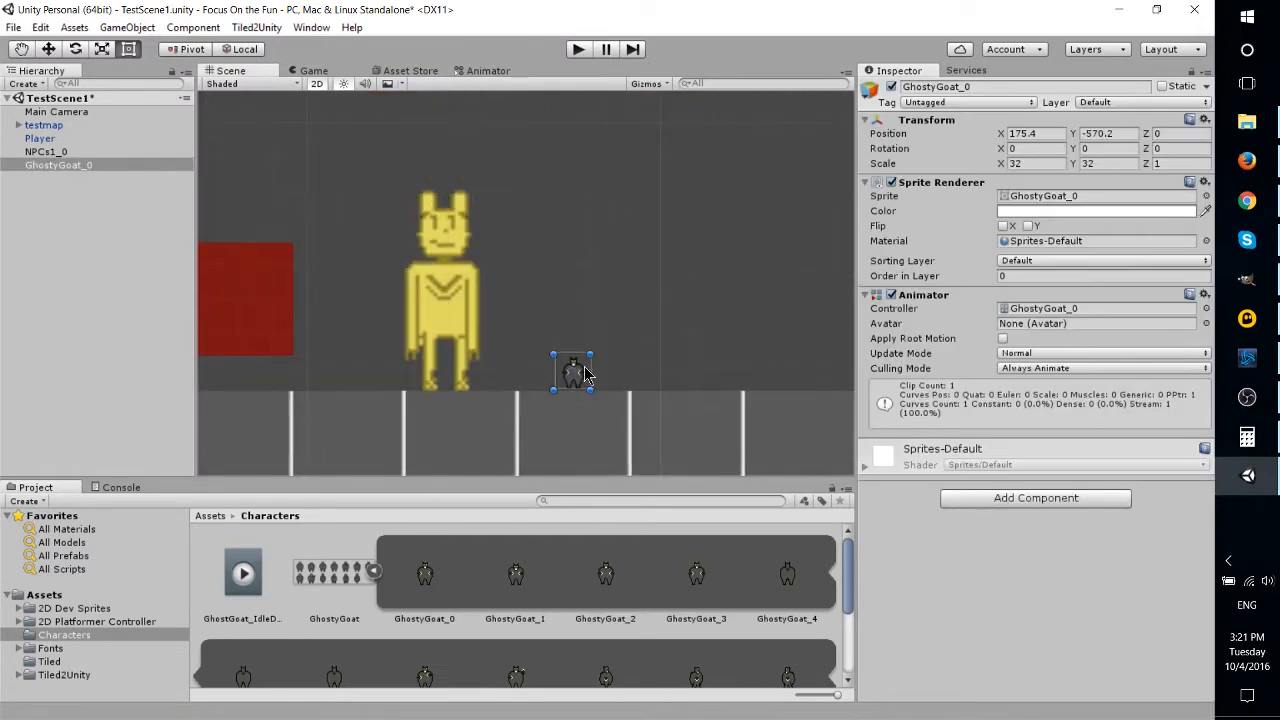
left_click(488, 70)
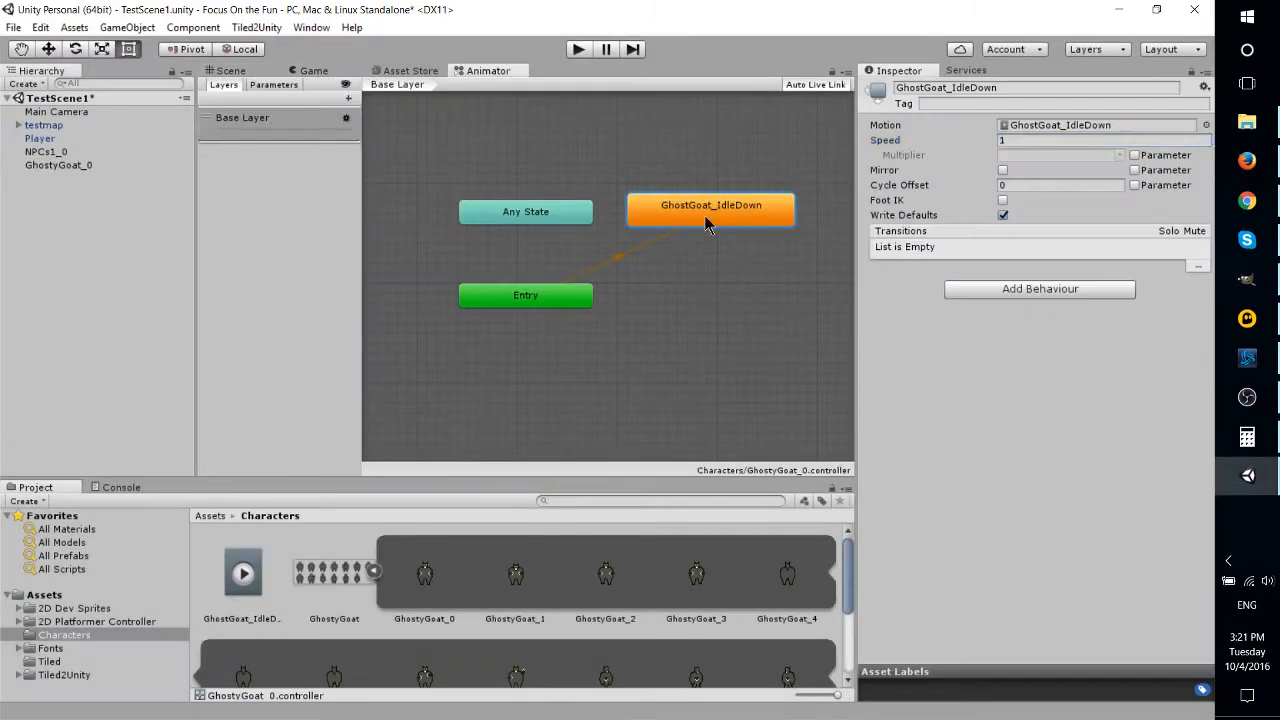
left_click(578, 48)
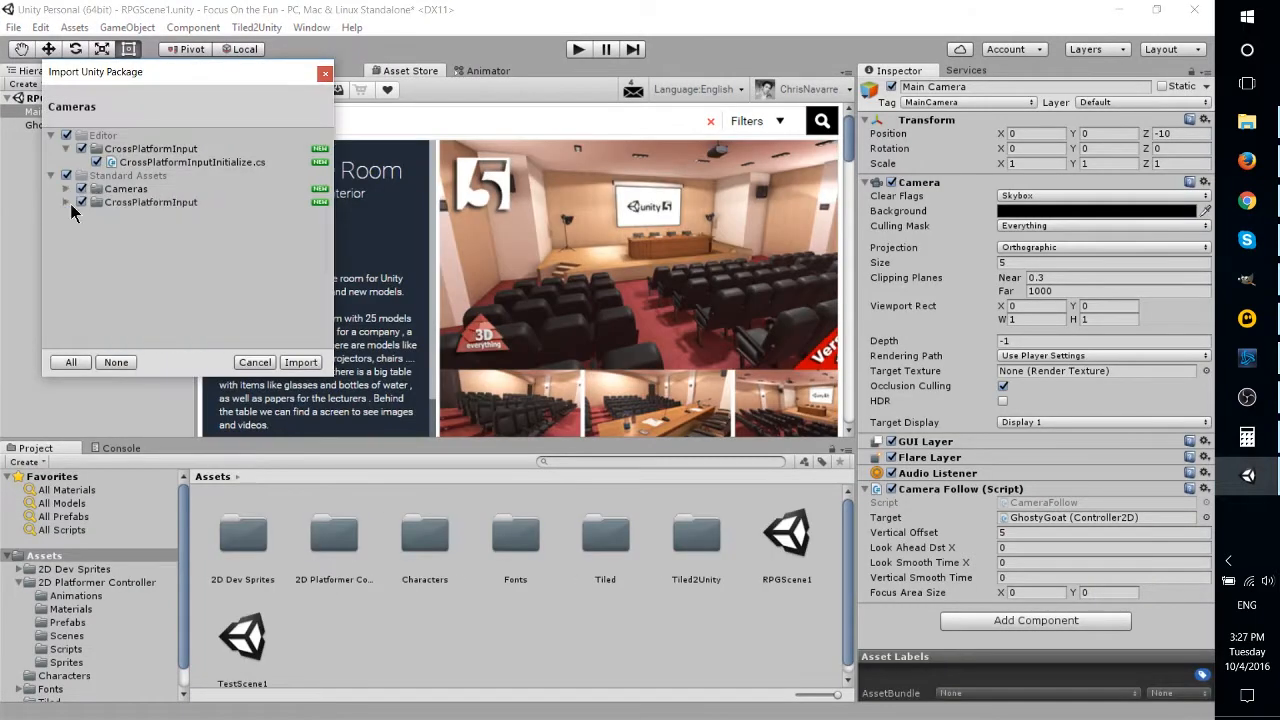
Import the Cameras package and run the scene, adjusting the rig's move speed
left_click(64, 188)
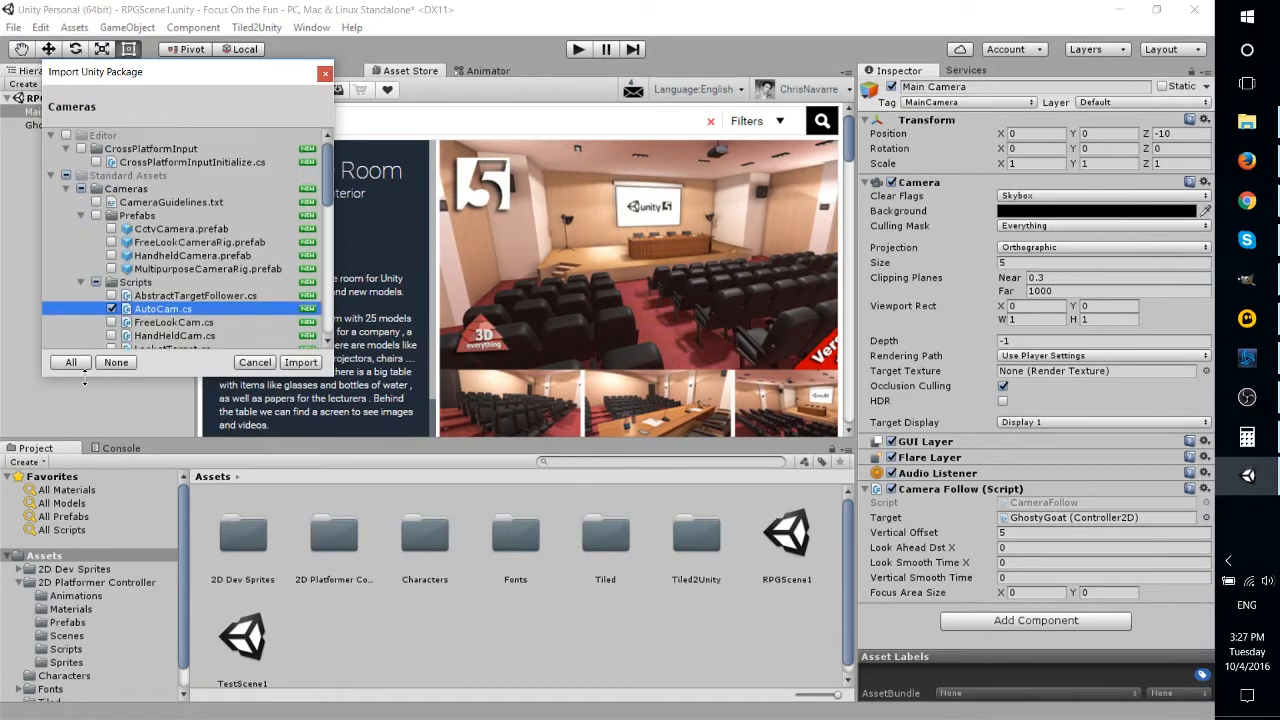
left_click(300, 362)
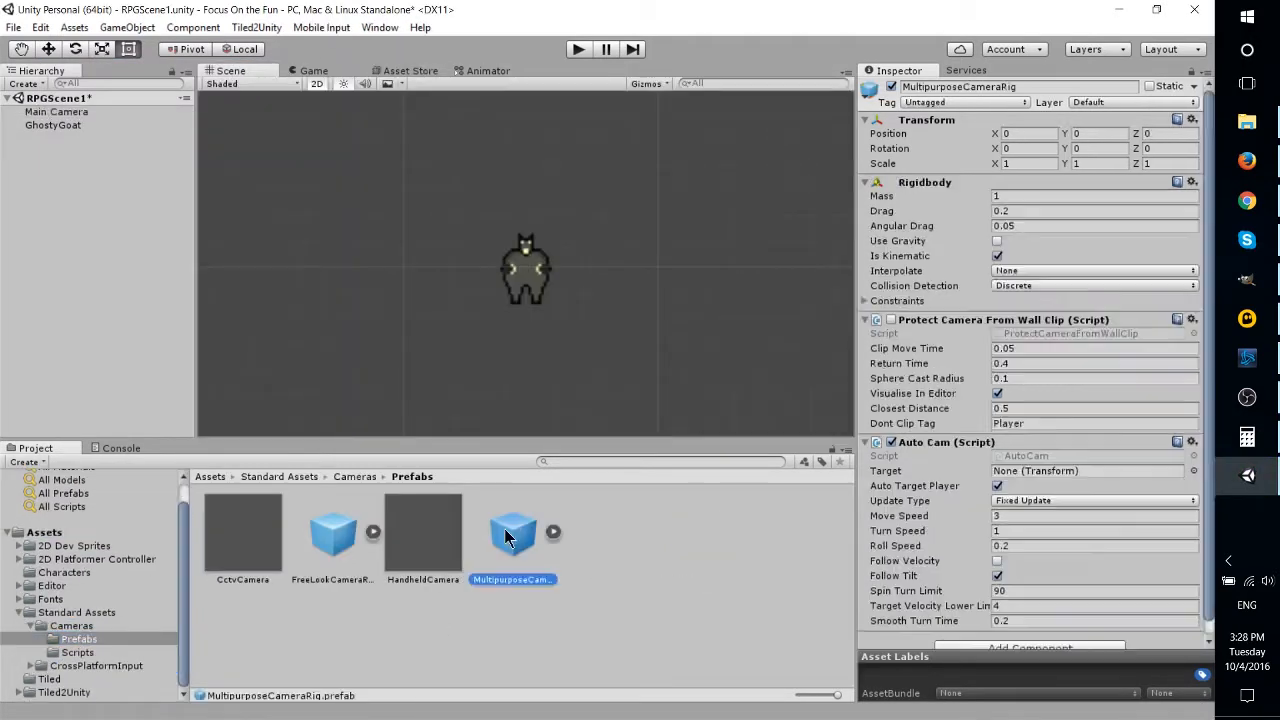
left_click(578, 48)
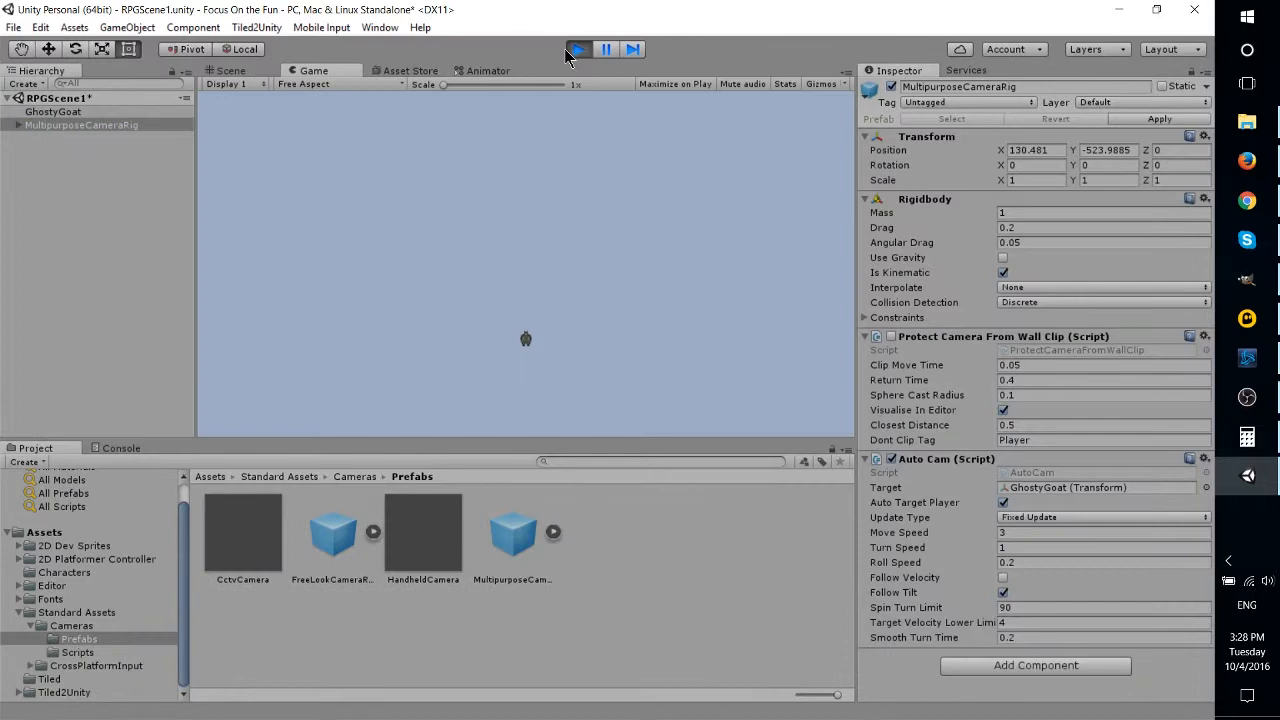
left_click(1100, 532)
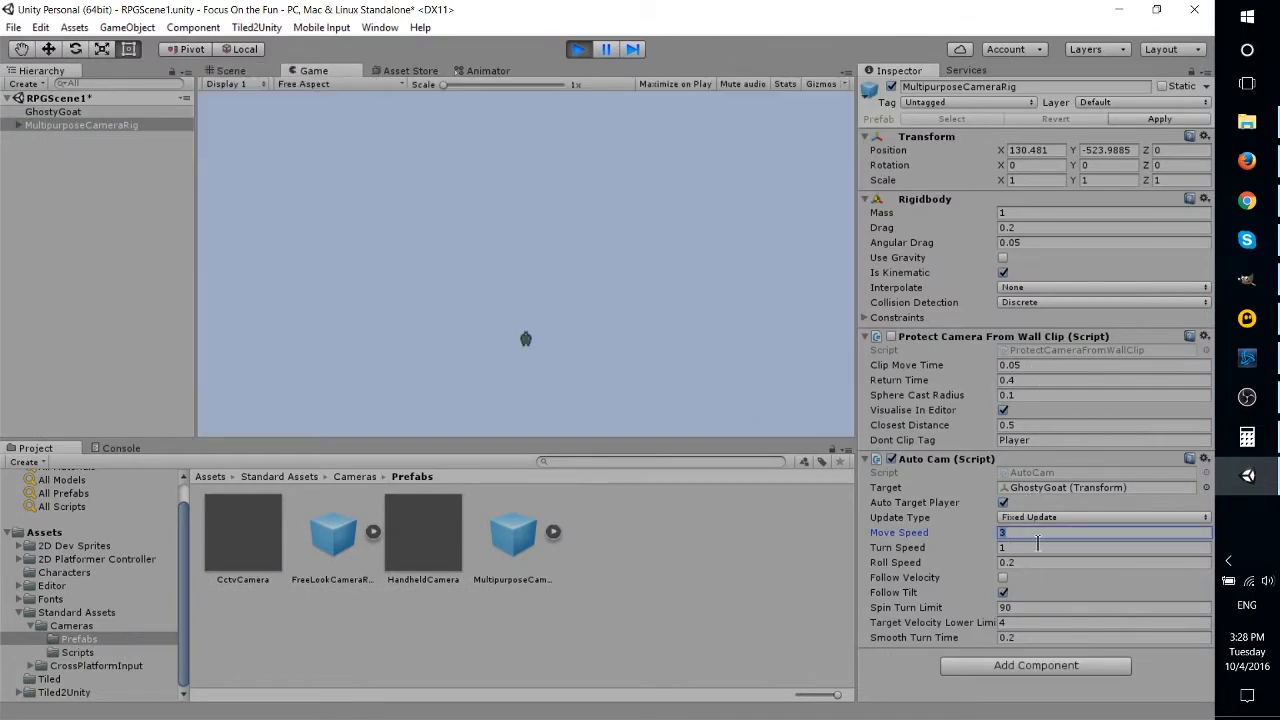
Set up the MultipurposeCameraRig to target and look at GhostyGoat
left_click(512, 536)
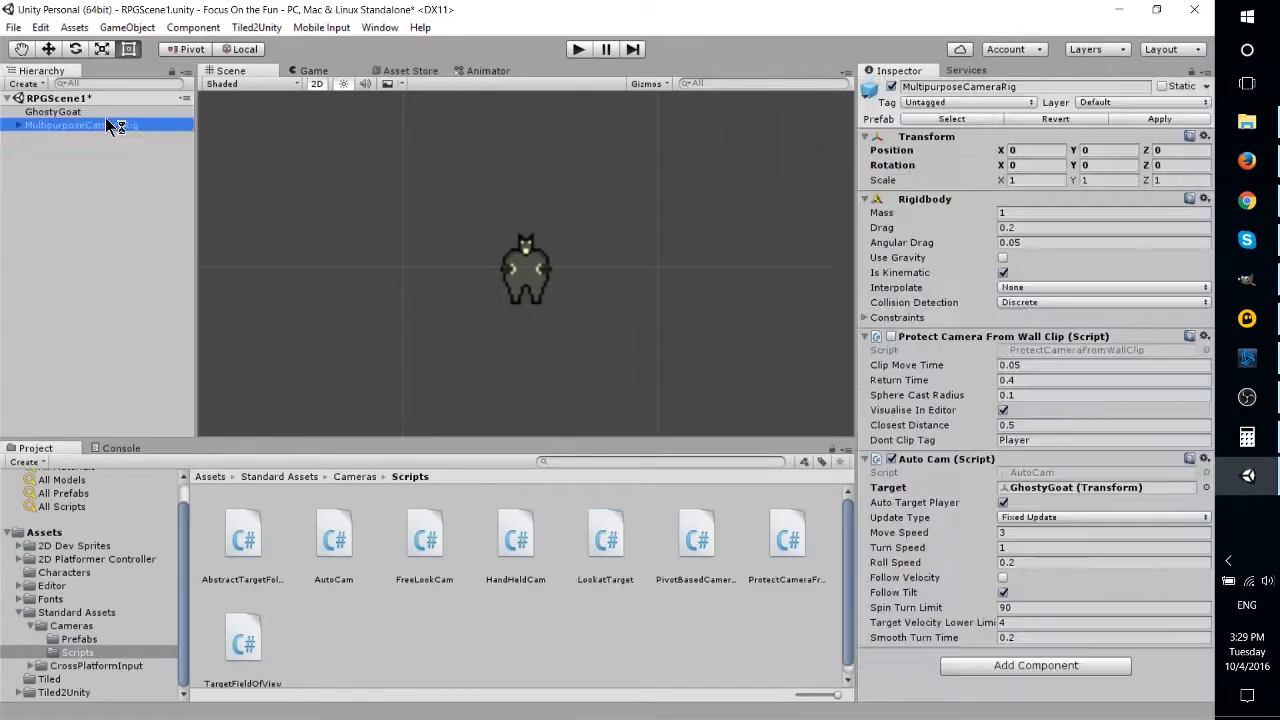
left_click(578, 48)
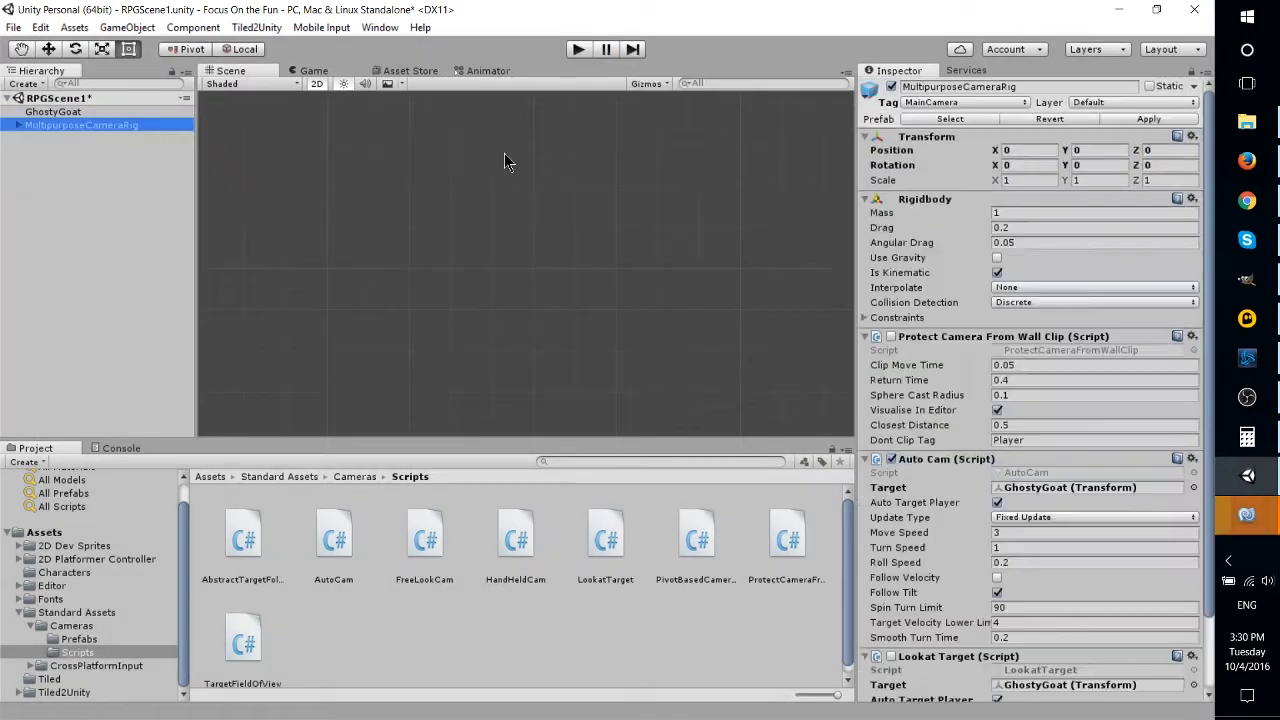
left_click(52, 112)
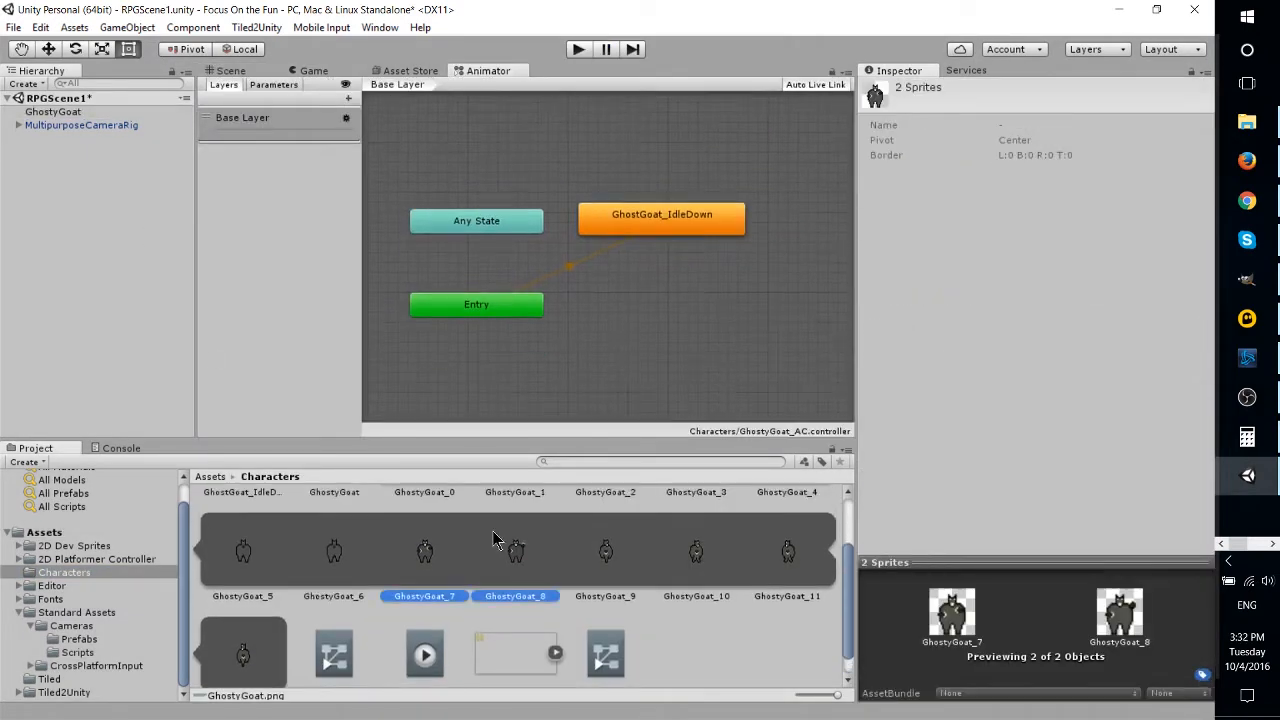
Create two more animations from selected goat frames and run the scene to test the camera
left_click(604, 552)
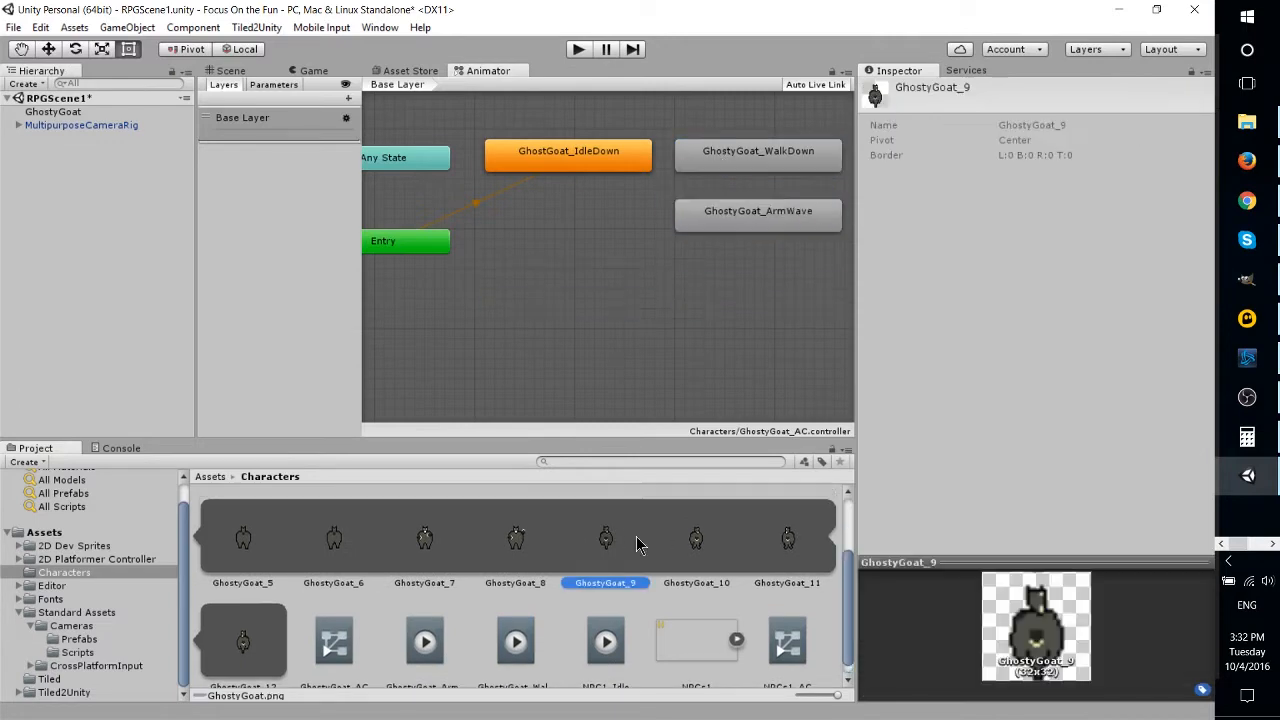
right_click(696, 538)
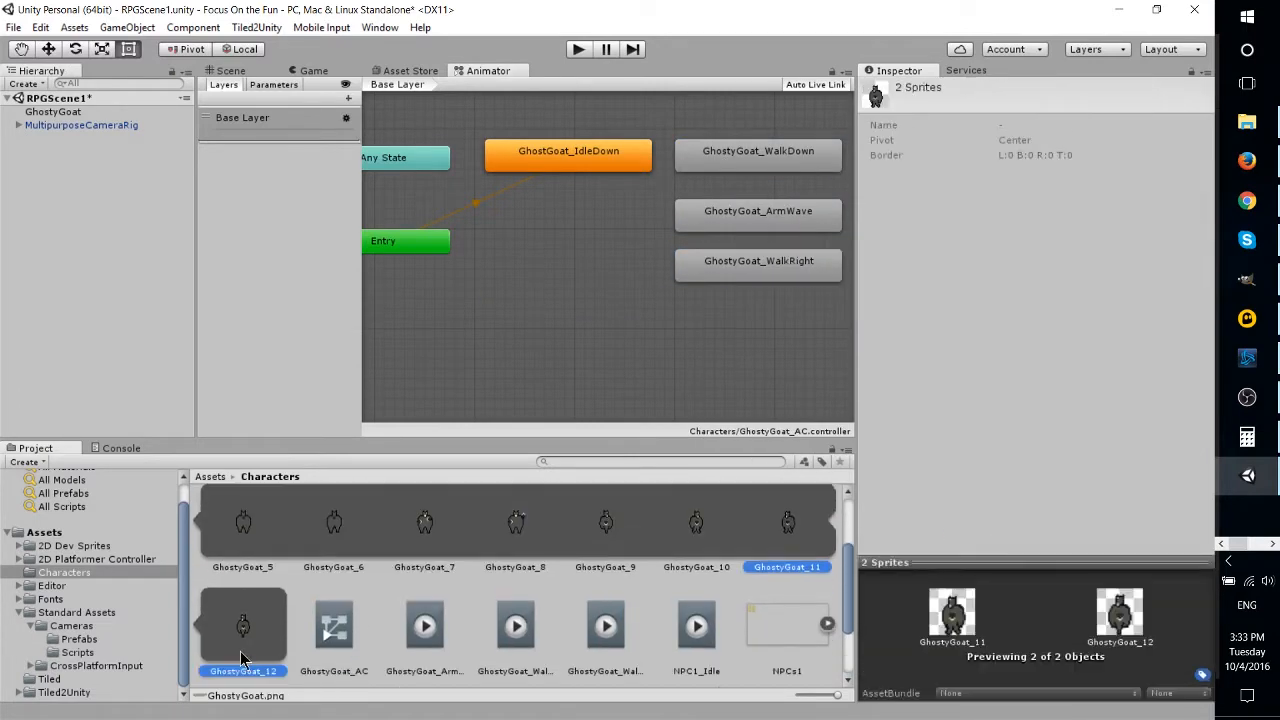
right_click(788, 536)
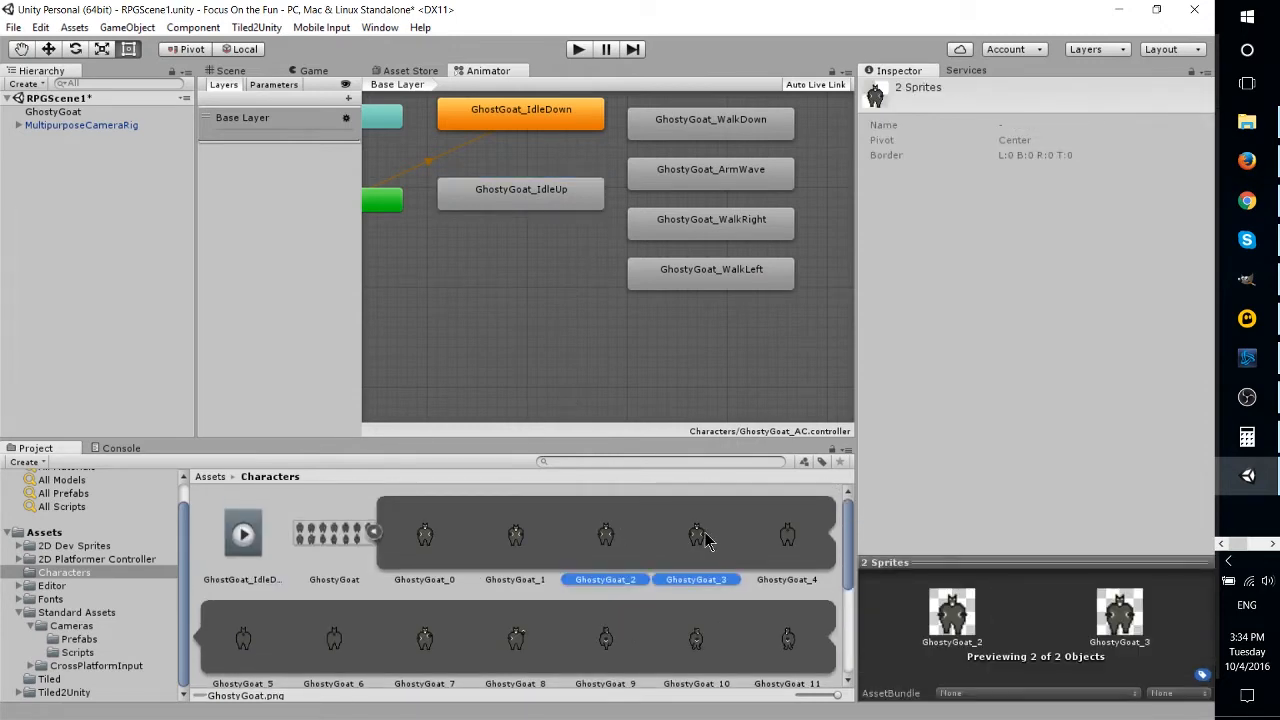
left_click(710, 328)
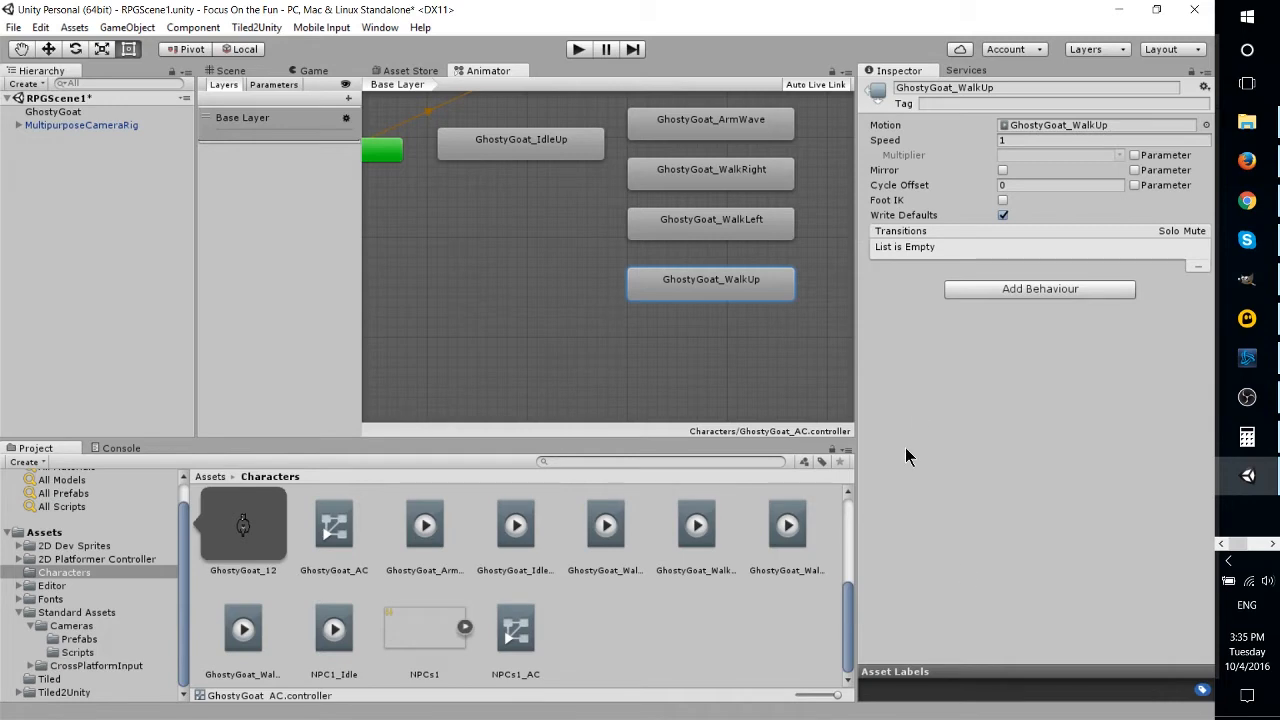
left_click(516, 164)
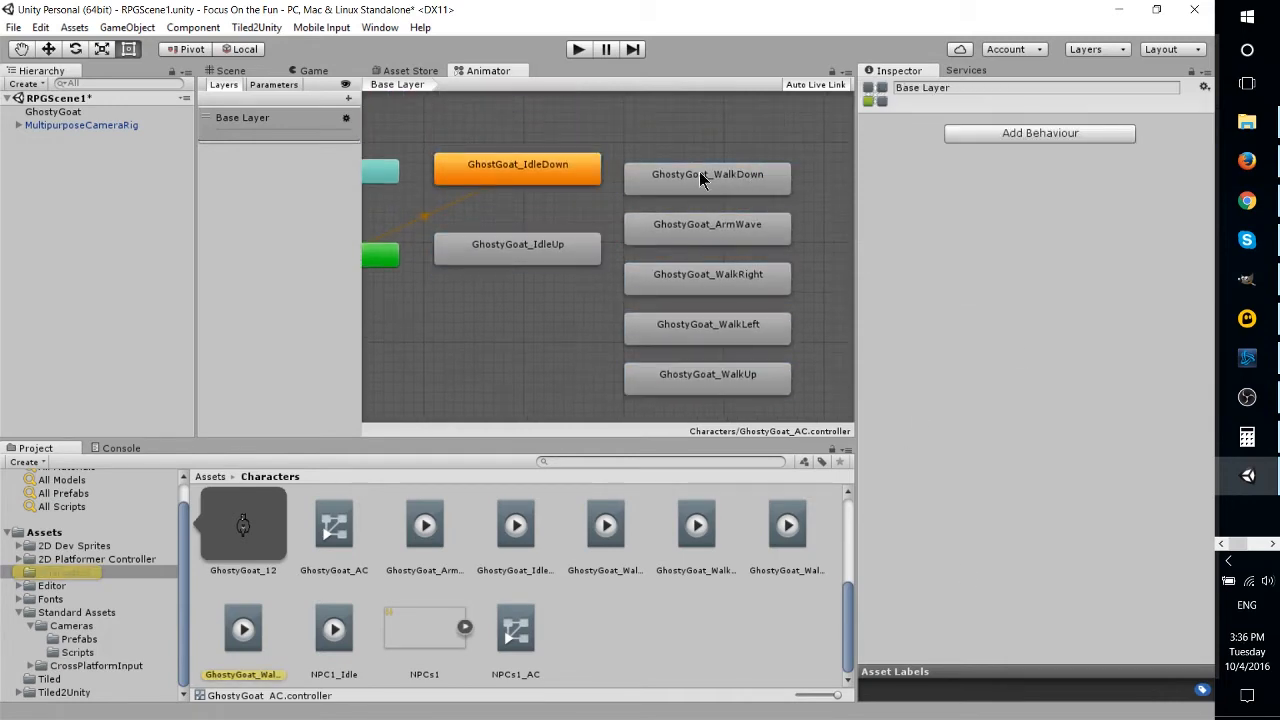
left_click(80, 124)
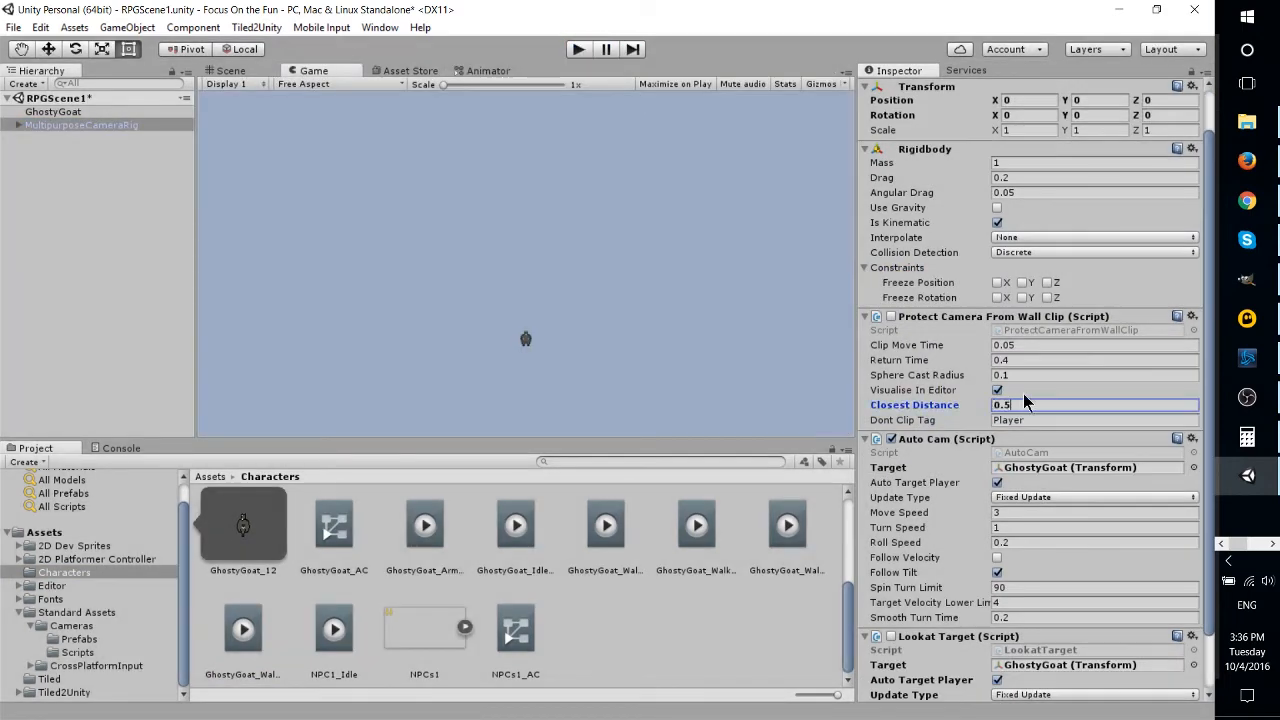
Review the Idle Tree and Walk Tree states and their isMoving transitions both ways
left_click(488, 70)
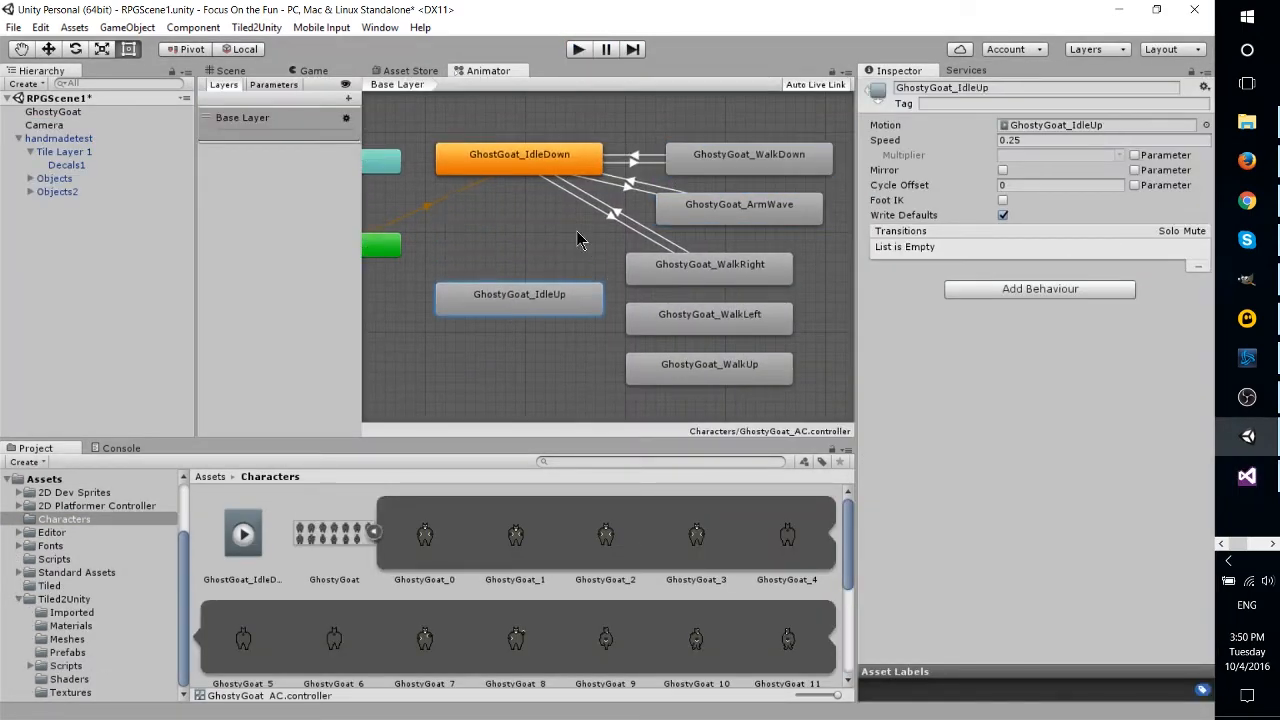
left_click(708, 314)
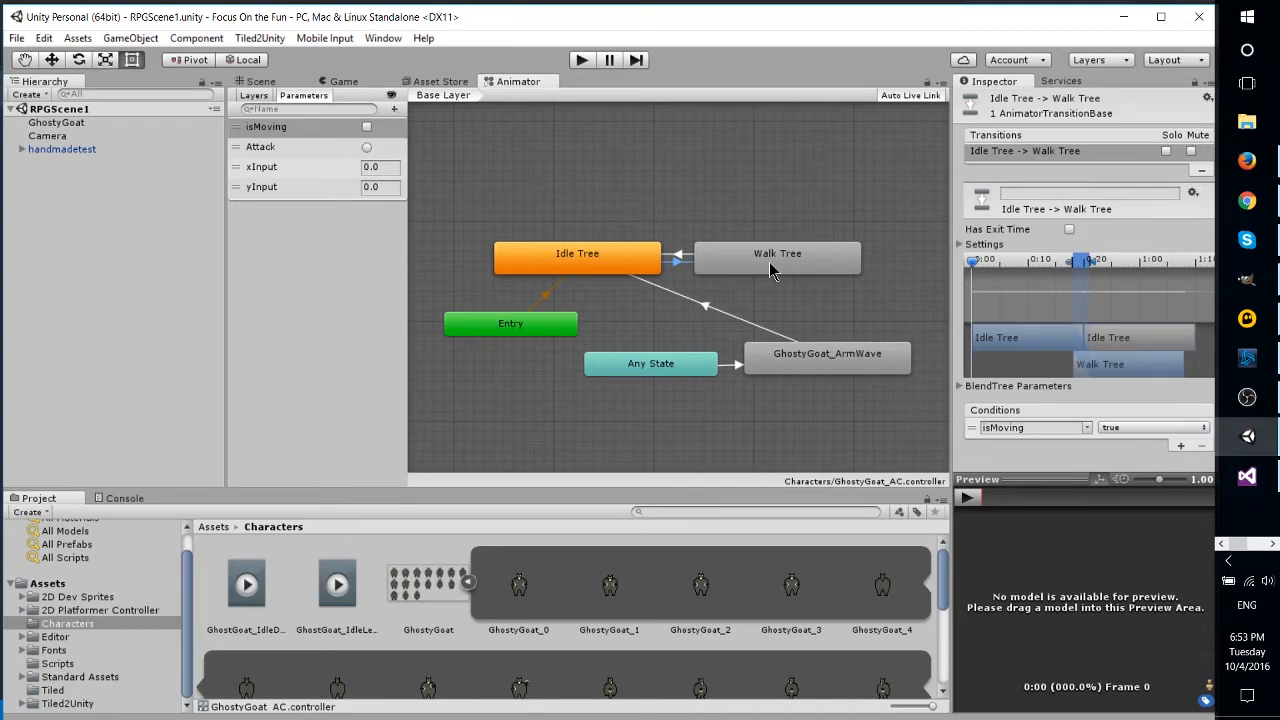
left_click(576, 252)
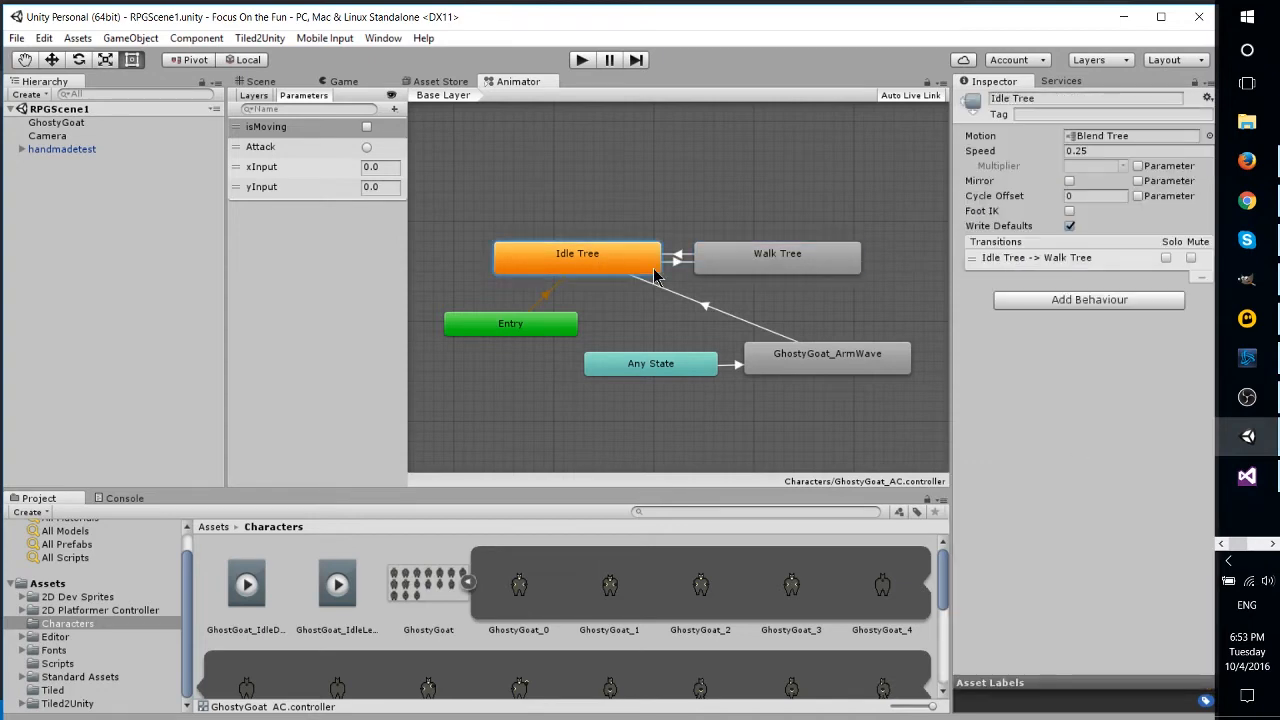
left_click(676, 260)
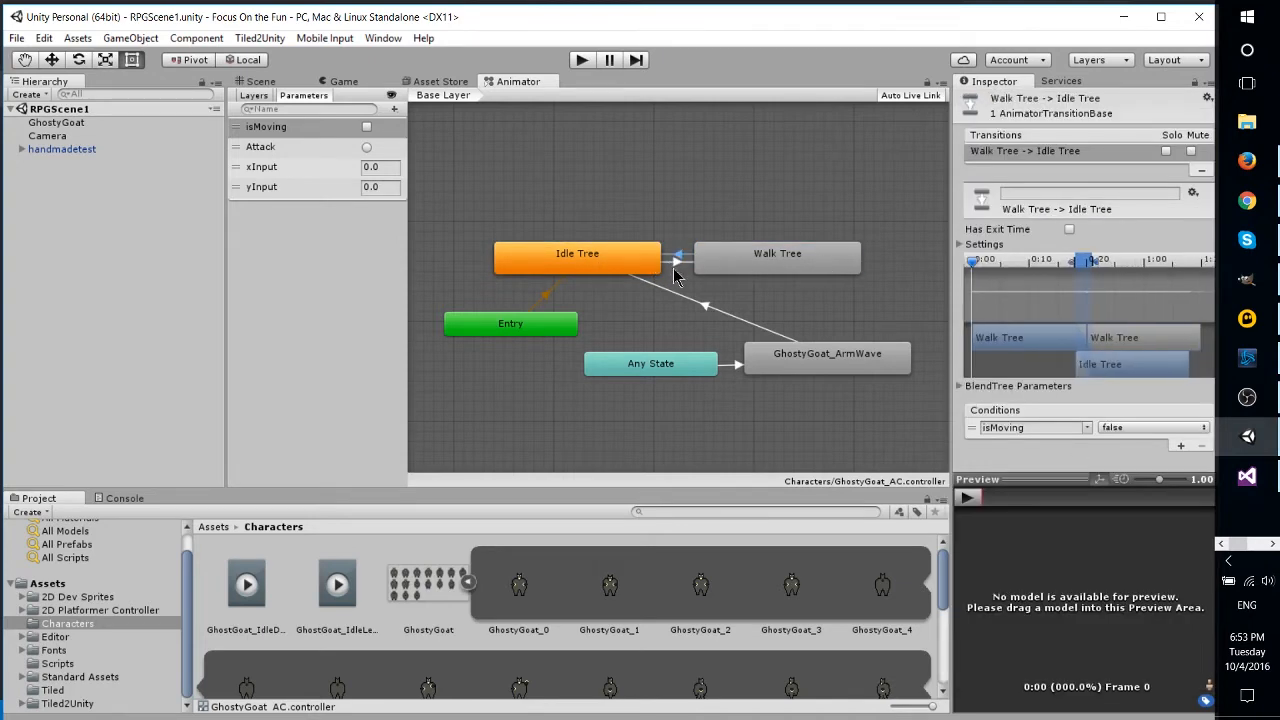
left_click(676, 260)
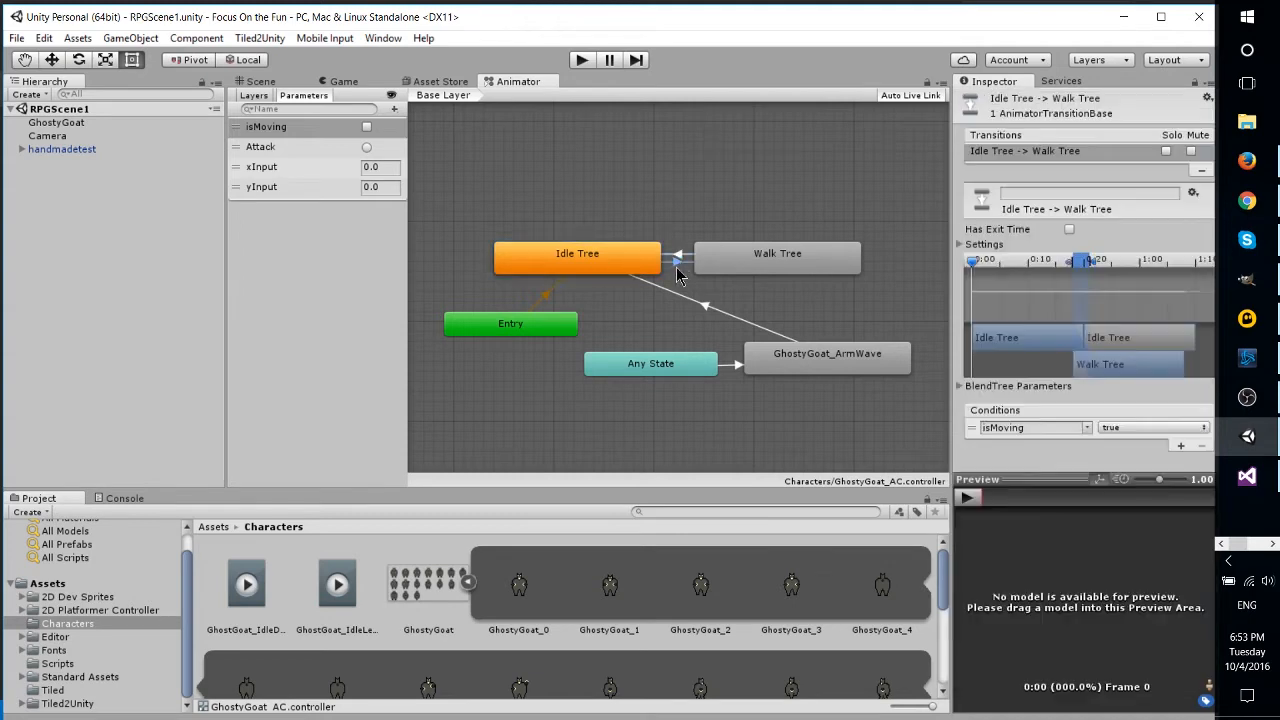
Confirm Idle Tree uses 2D Simple Directional blending of four idle clips, then play the game
double_click(576, 252)
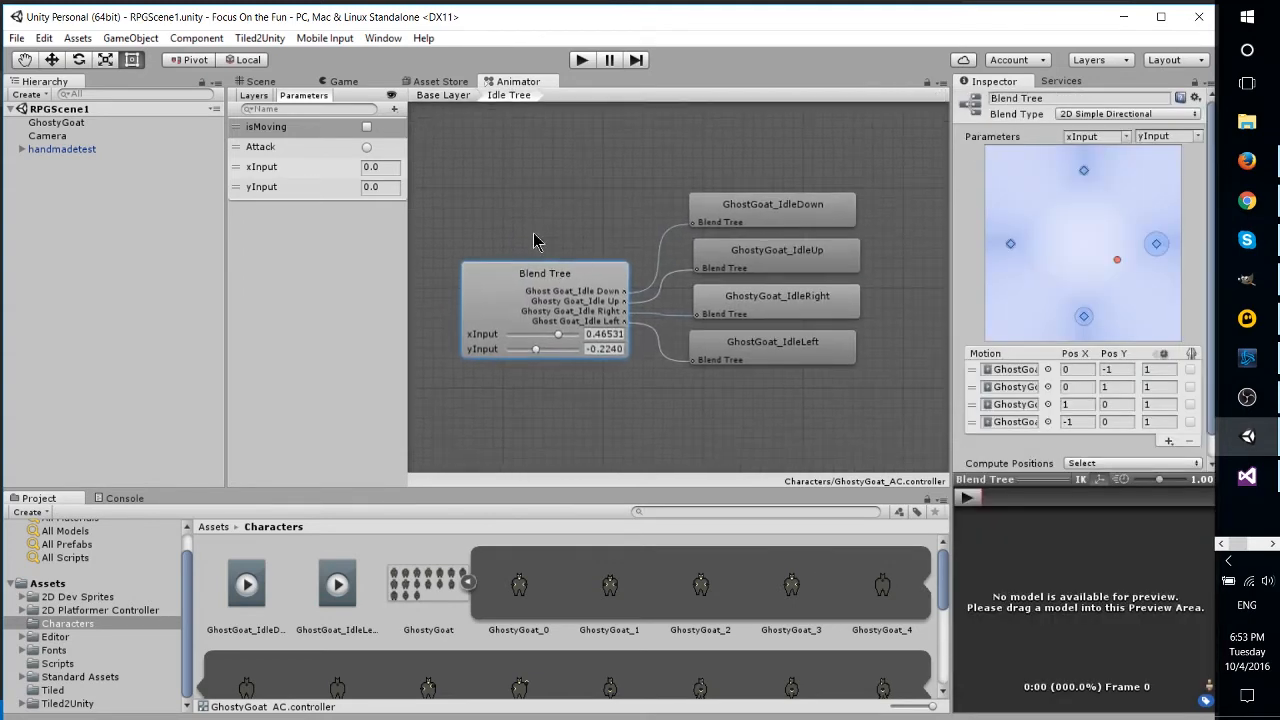
left_click(1124, 112)
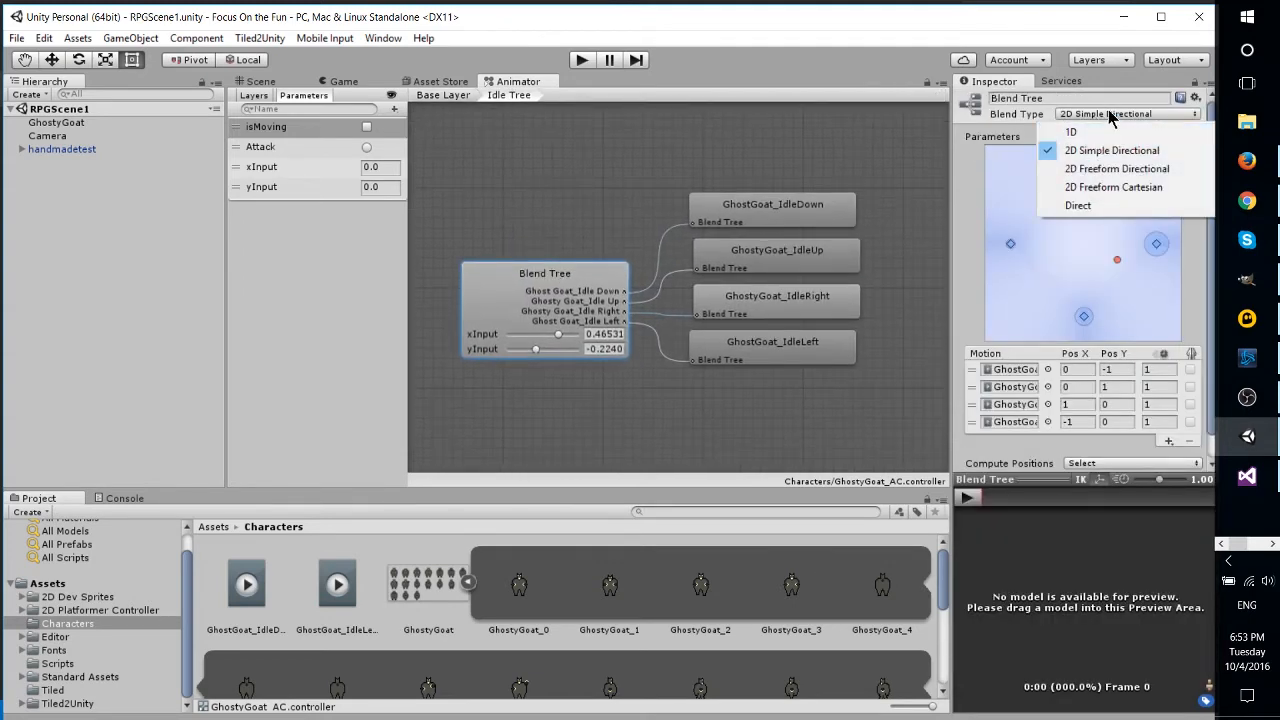
left_click(1112, 150)
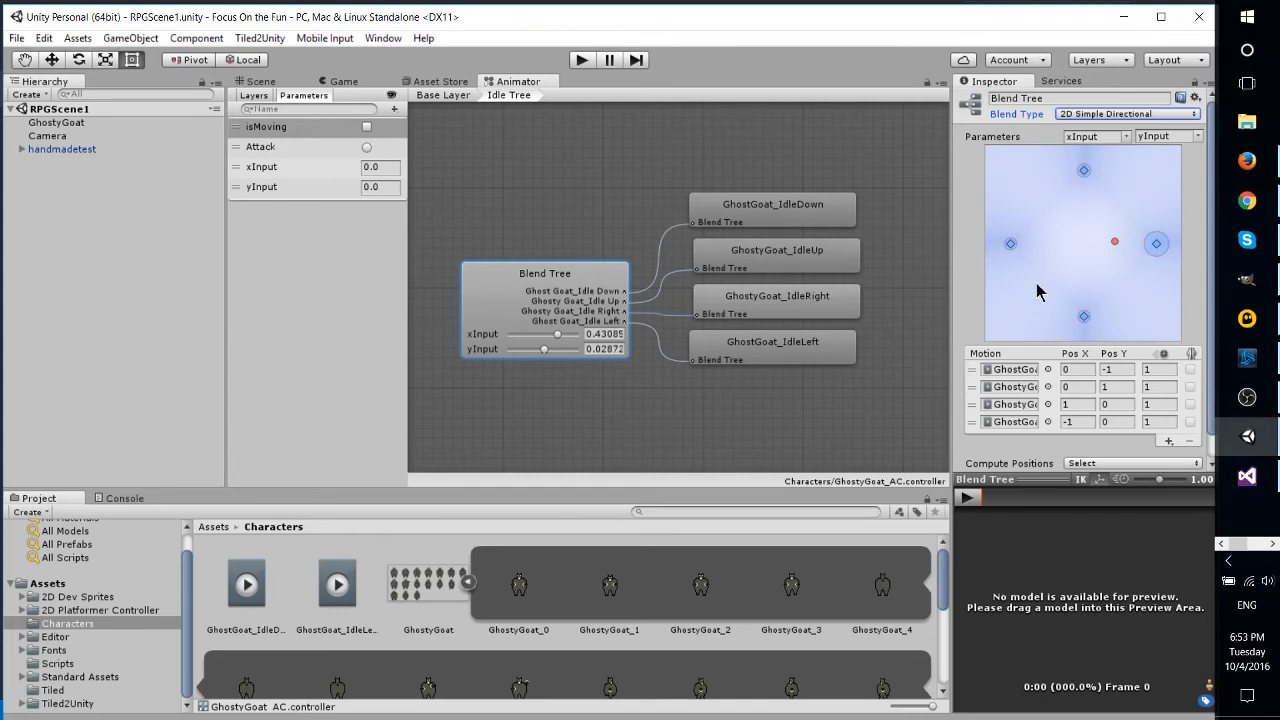
left_click(580, 60)
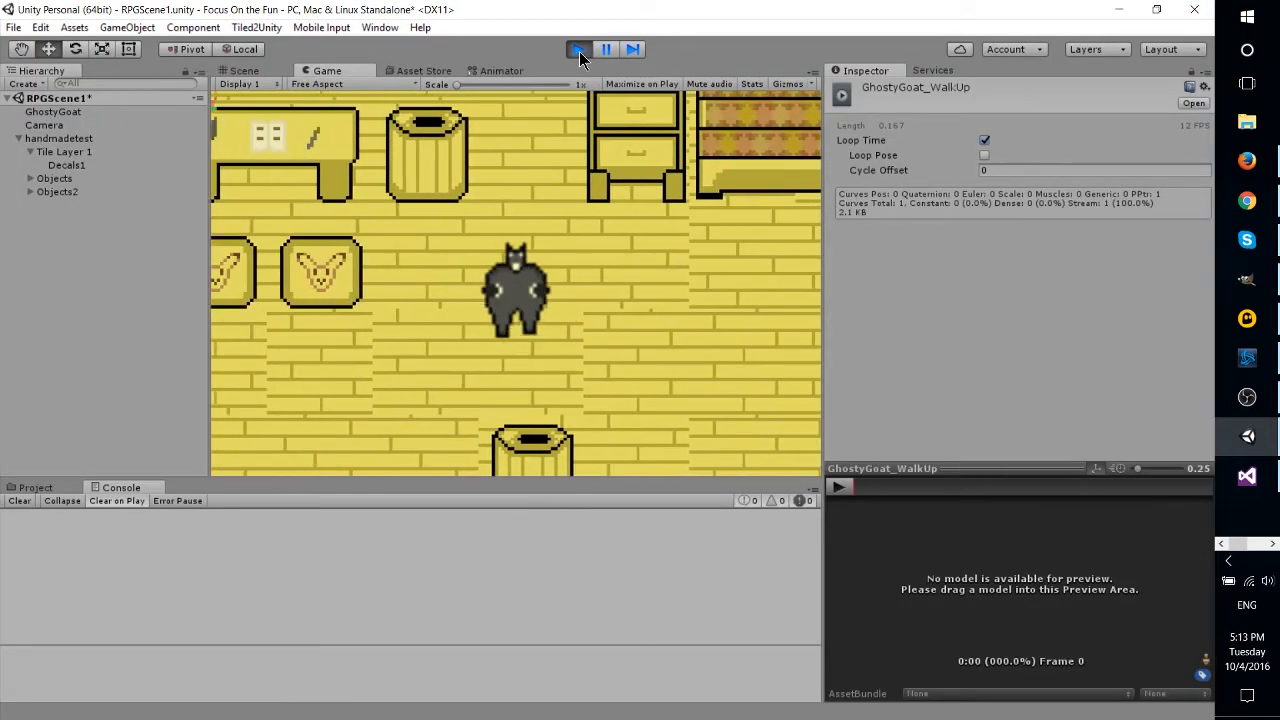
Stop the game, check the PlayerController movement script, and play again
left_click(1246, 476)
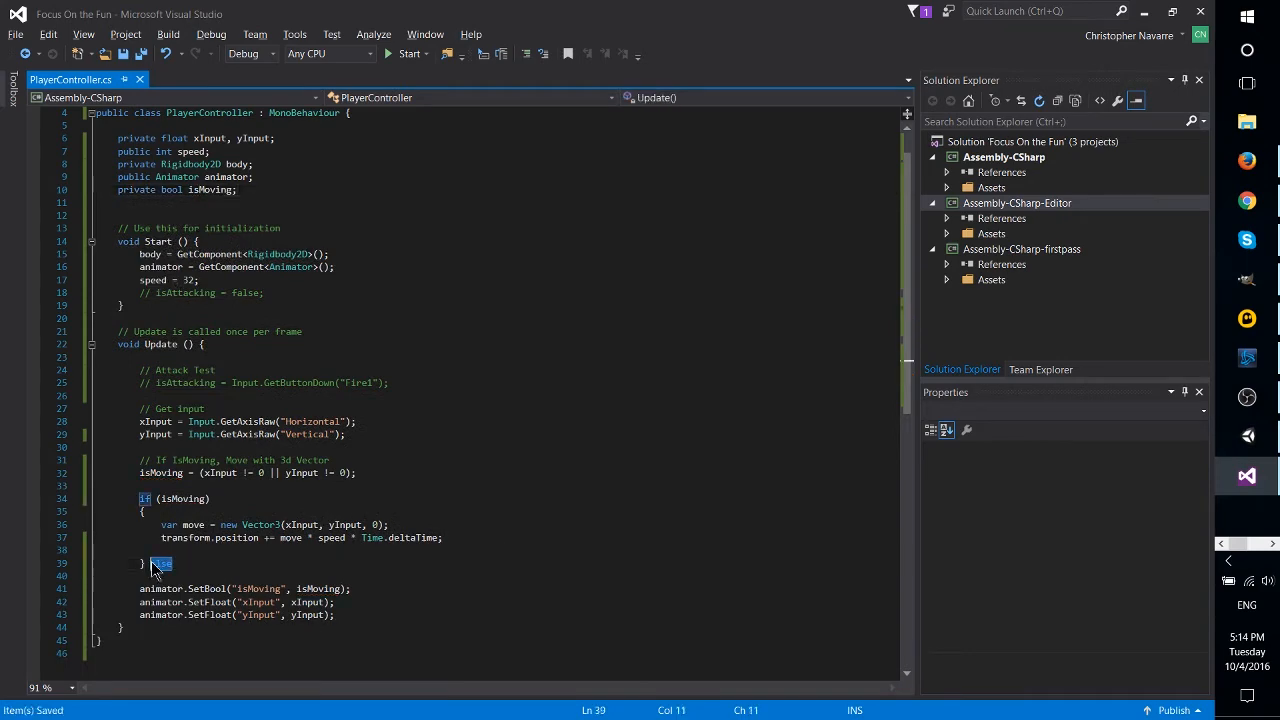
left_click(1246, 476)
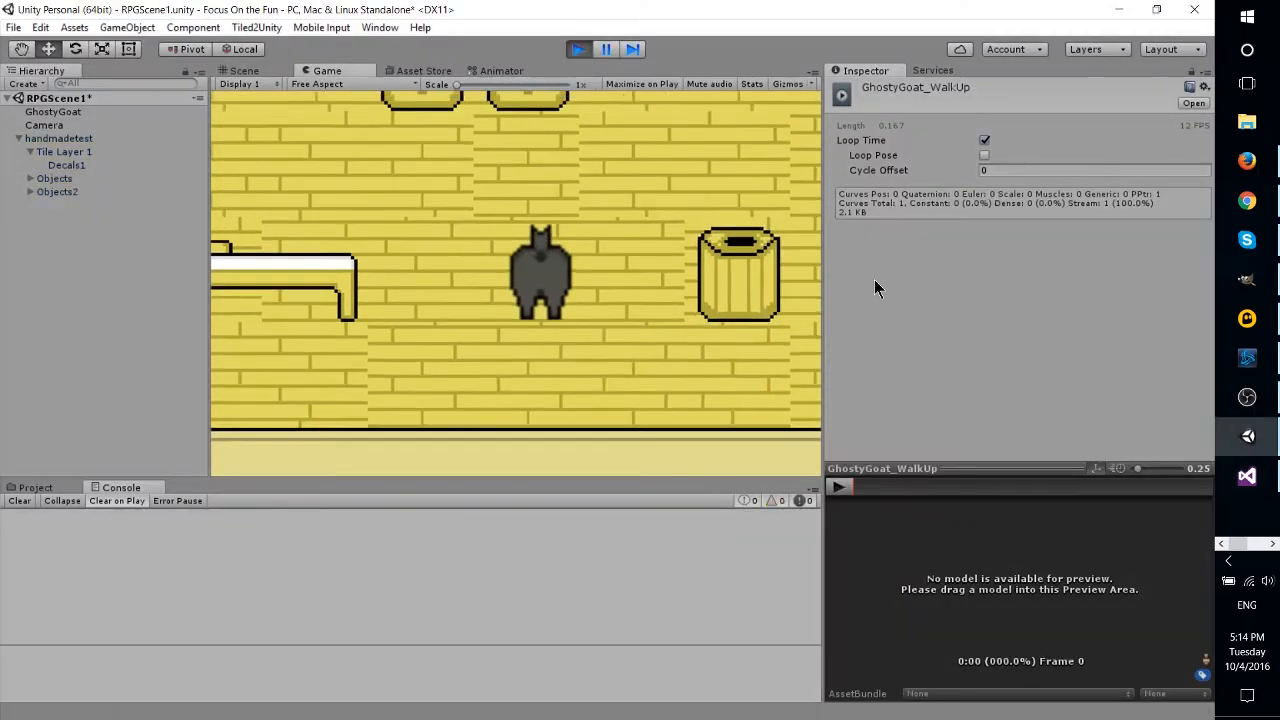
Playtest walking, then stop and adjust the Idle Tree to Walk Tree transition
left_click(576, 48)
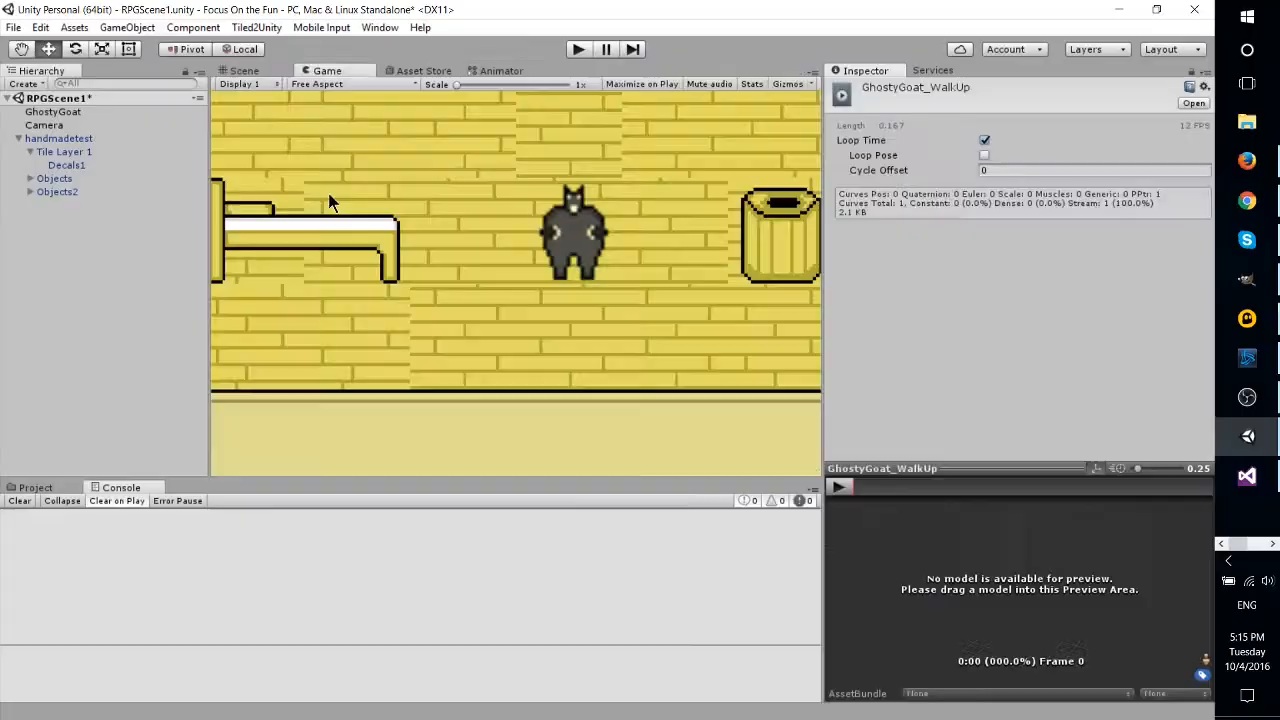
left_click(578, 48)
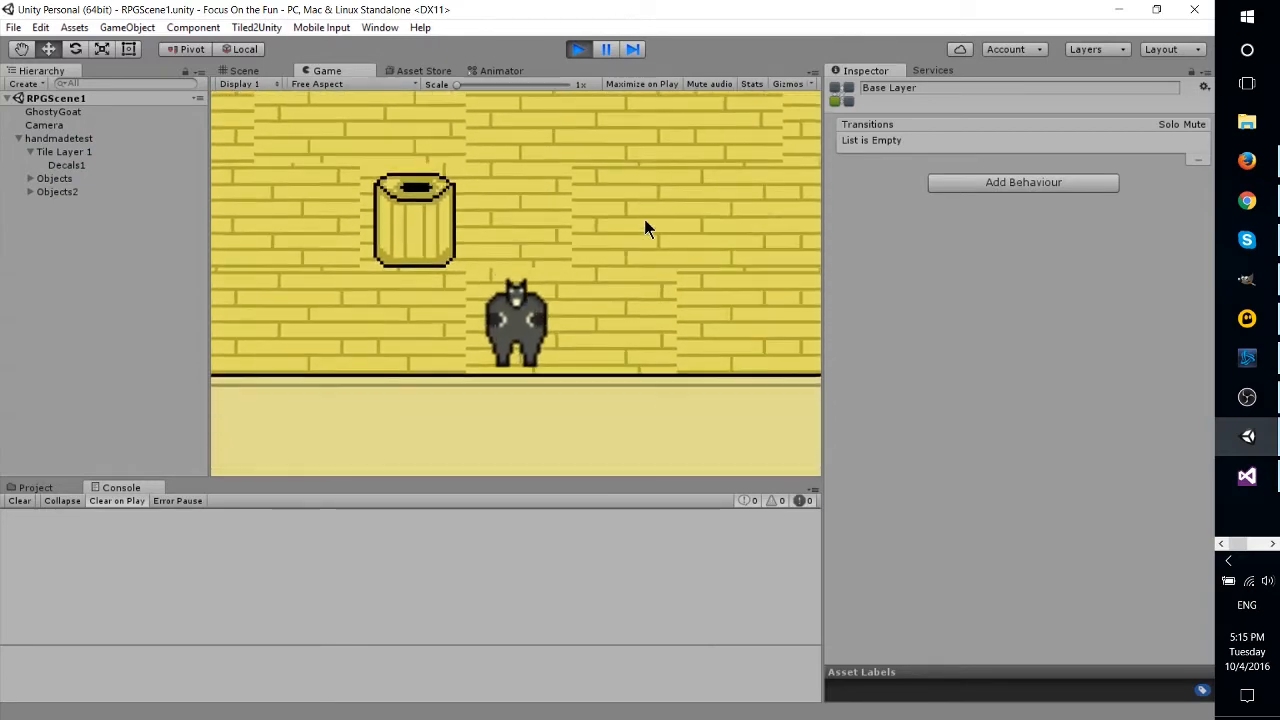
left_click(500, 70)
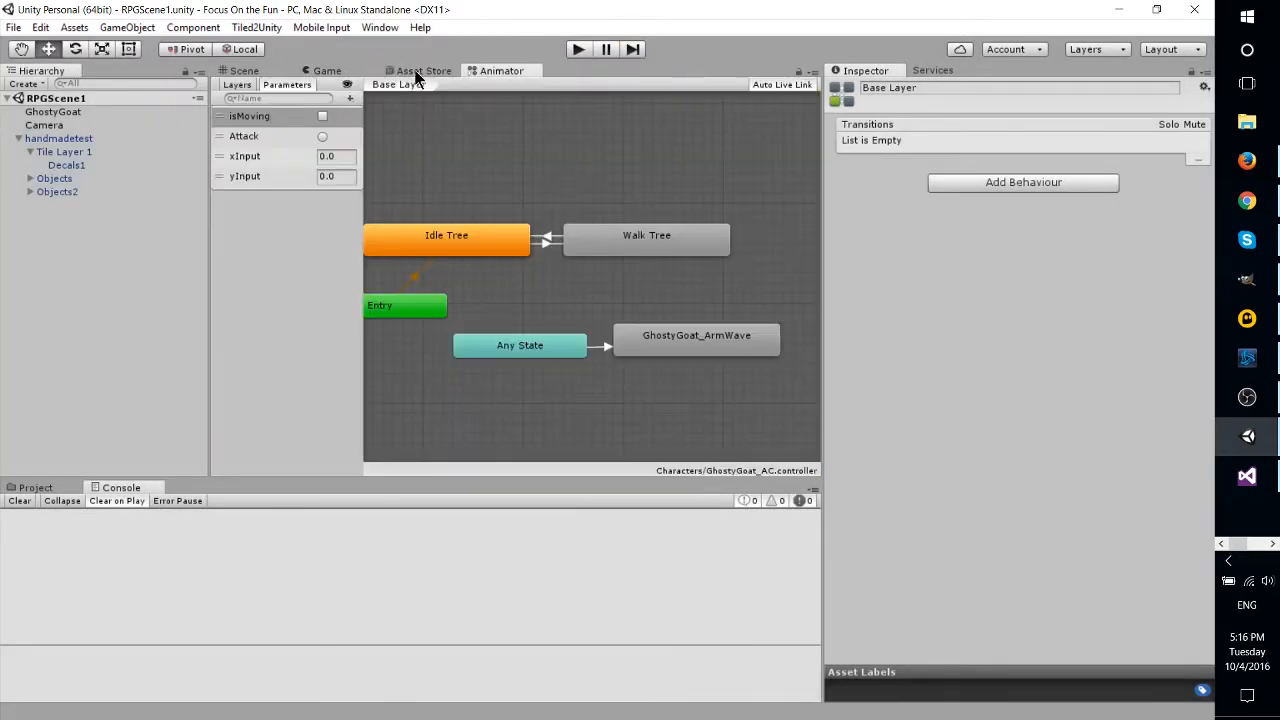
left_click(544, 240)
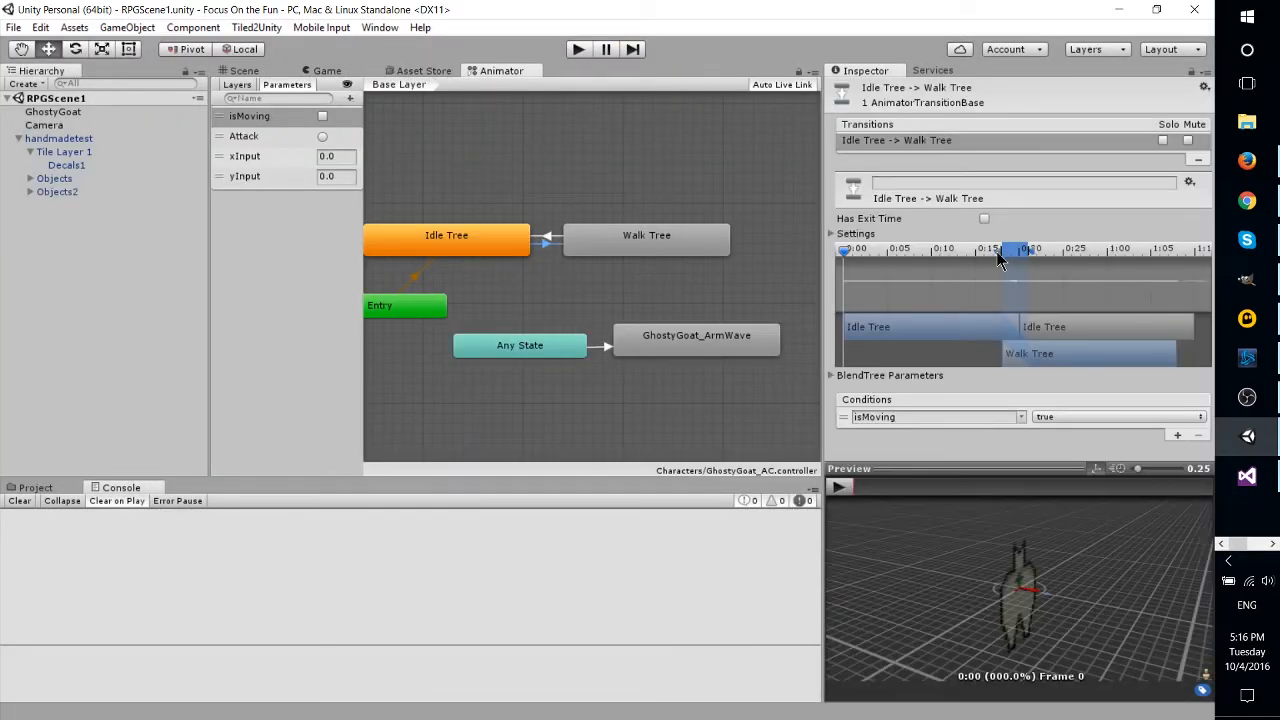
Playtest the transitions again, stop, and add the Attack trigger parameter
left_click(578, 48)
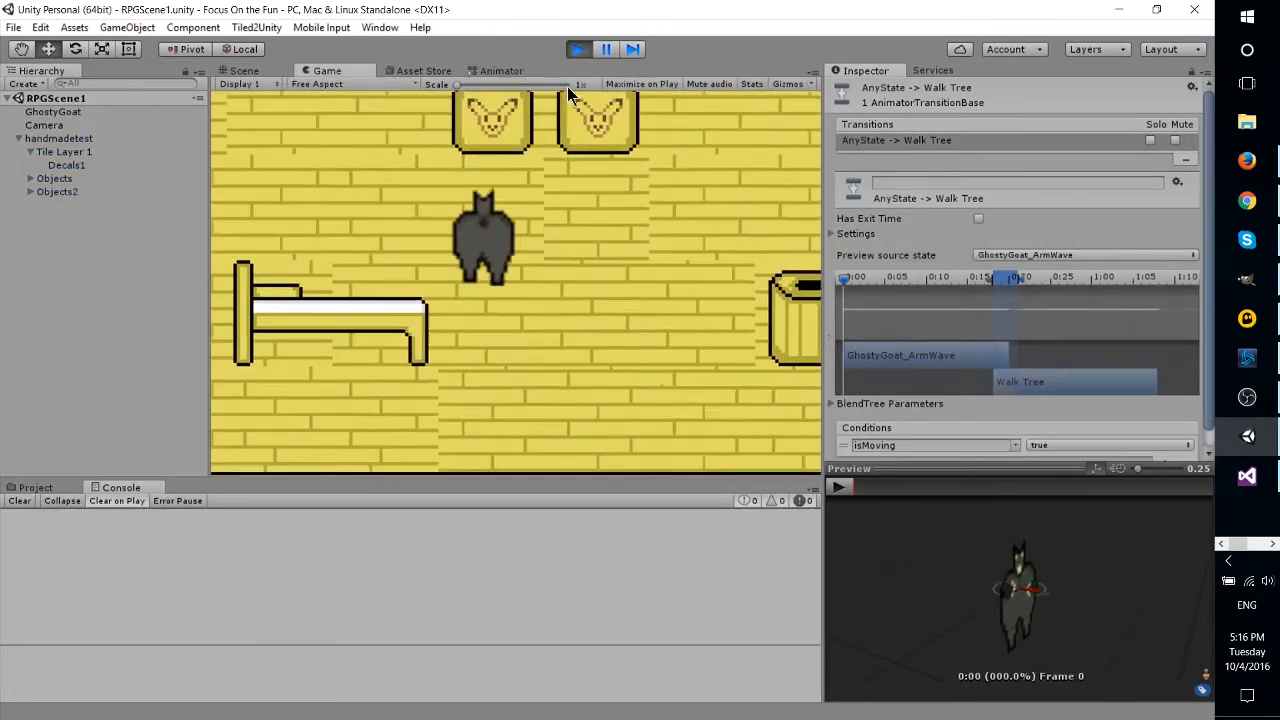
left_click(1246, 476)
type("att")
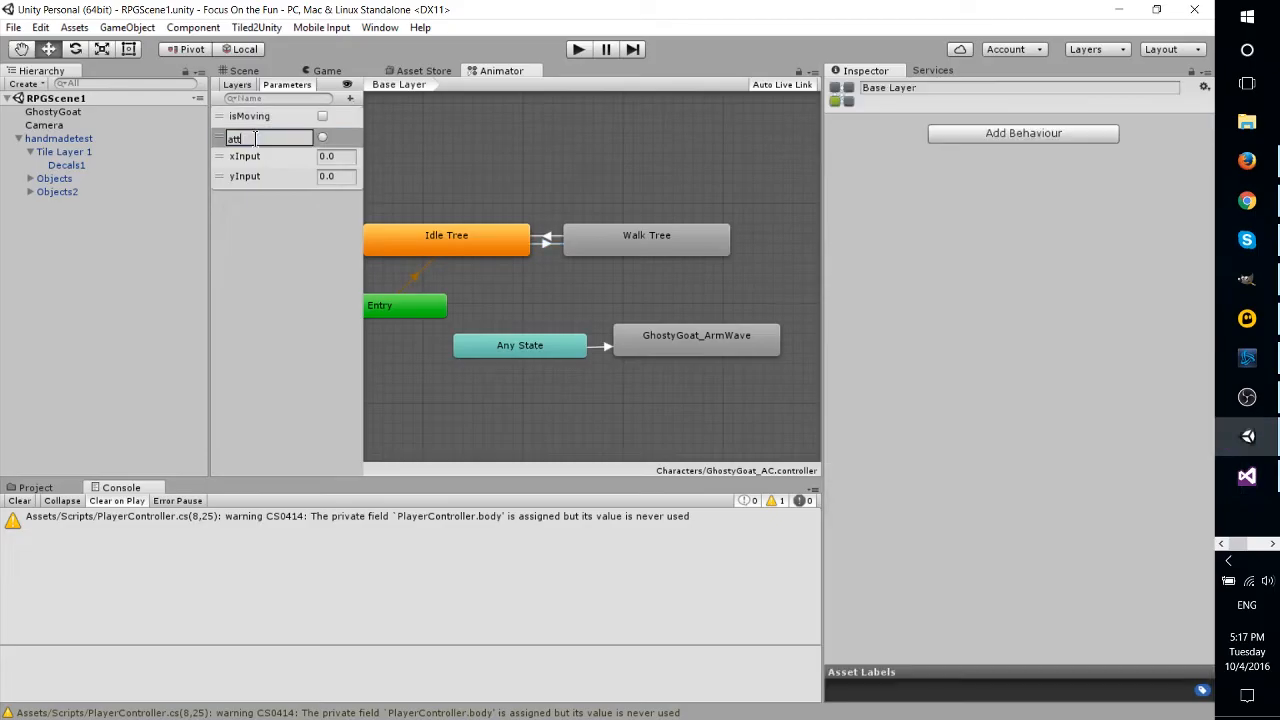
key("Return")
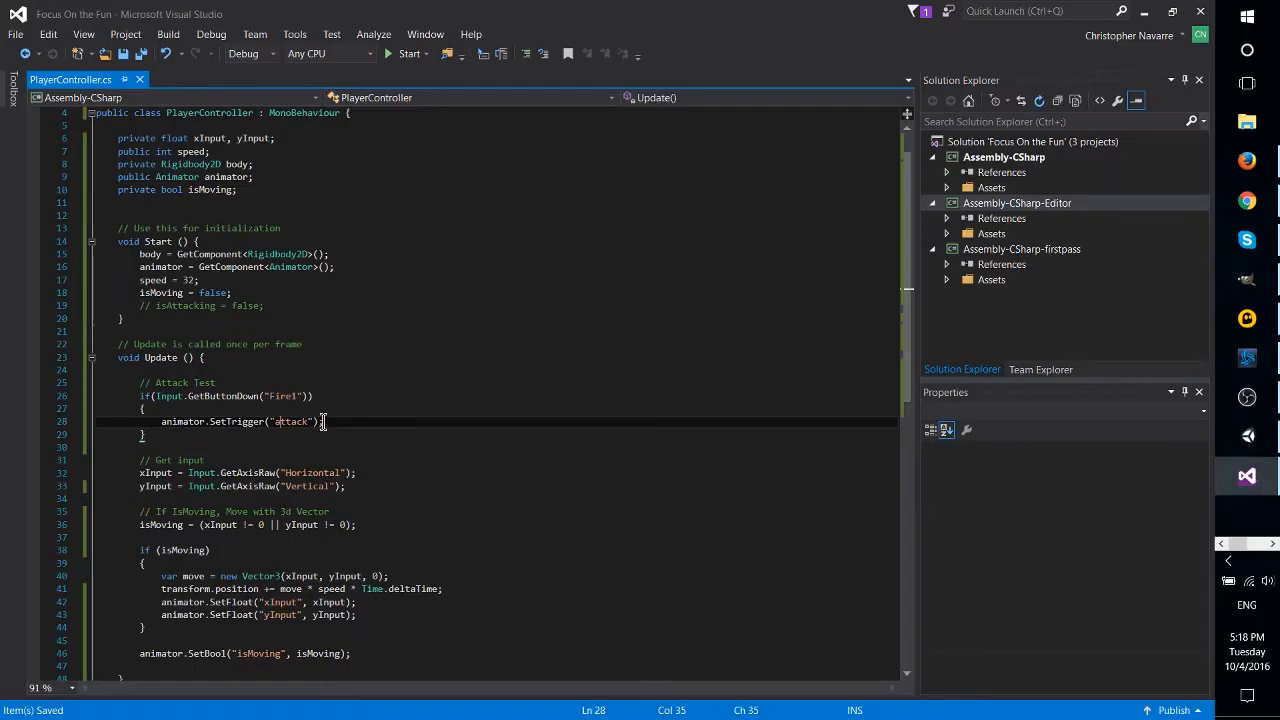
In Update(), set the attack trigger on the animator when Fire1 is pressed
type("tr")
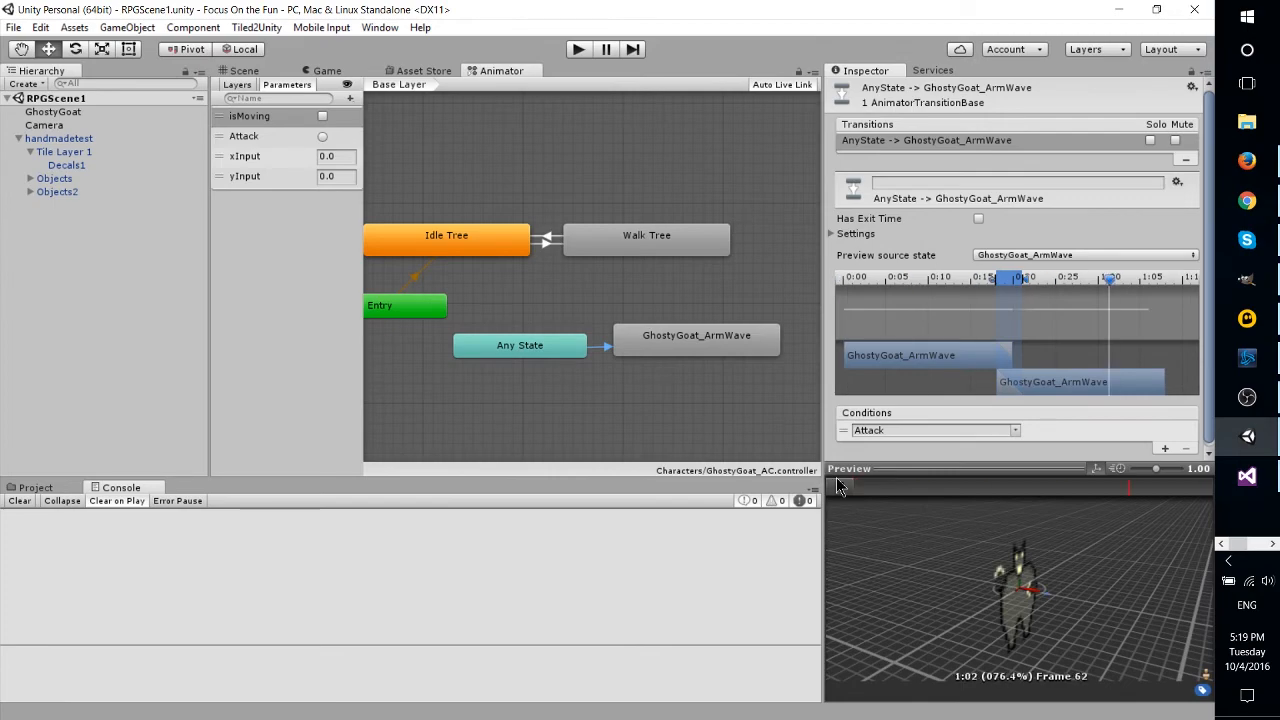
Select the Any State to GhostyGoat_ArmWave transition, then run the game with Maximize on Play
left_click(840, 486)
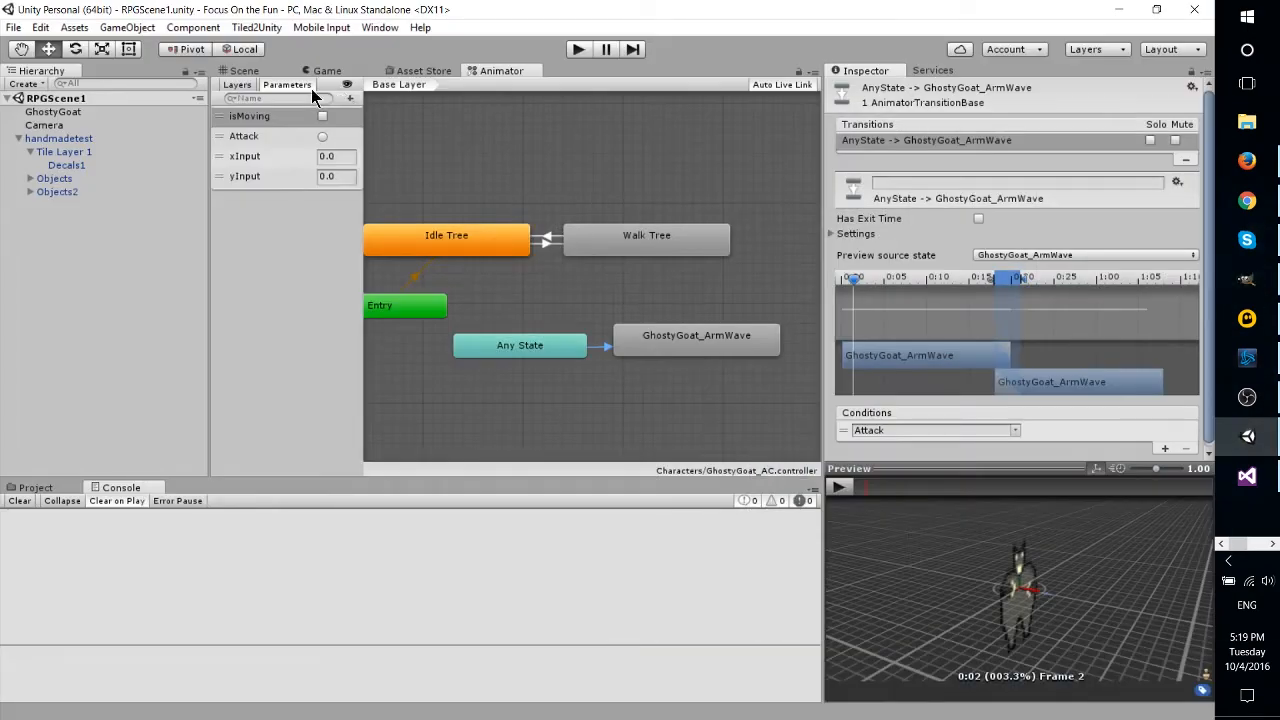
left_click(328, 70)
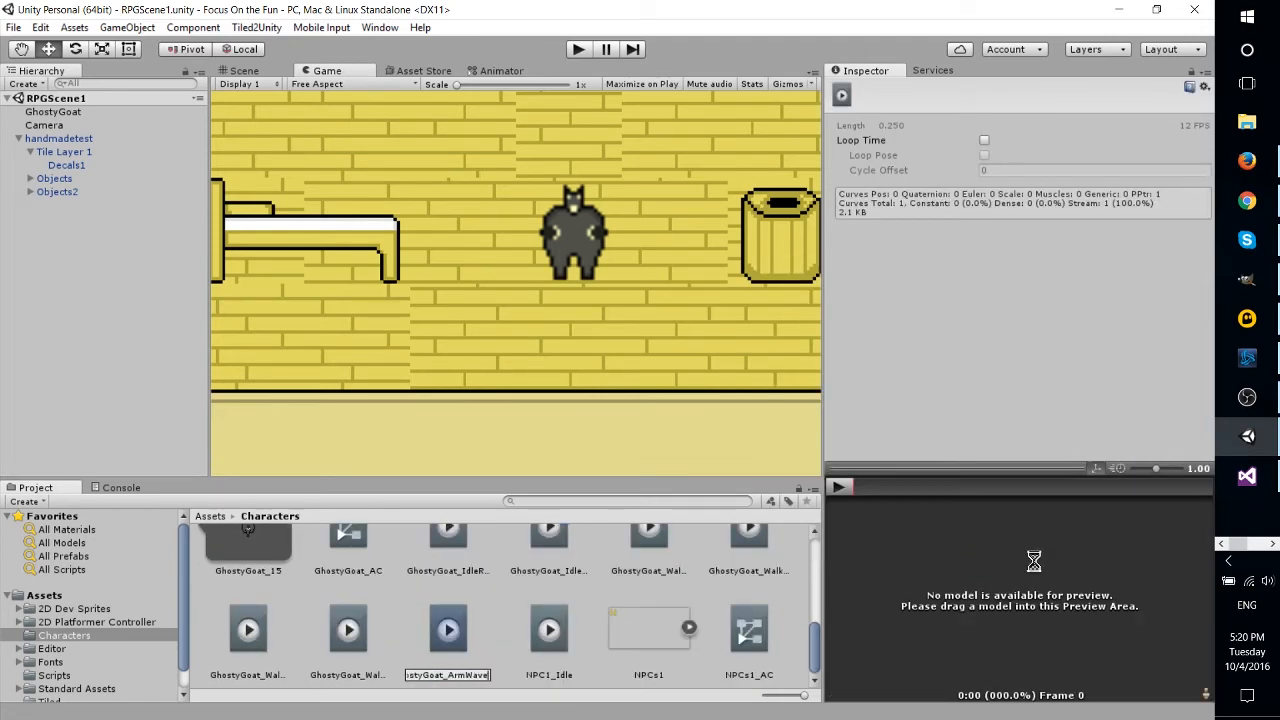
left_click(500, 70)
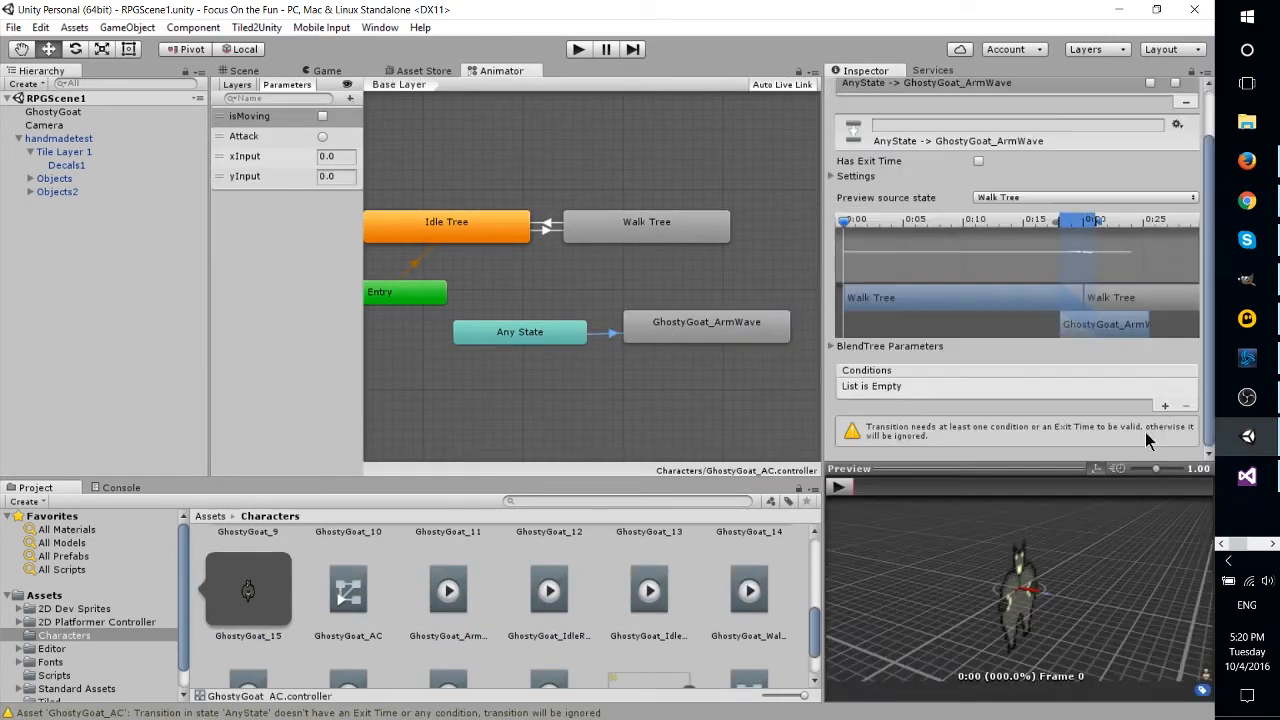
left_click(696, 320)
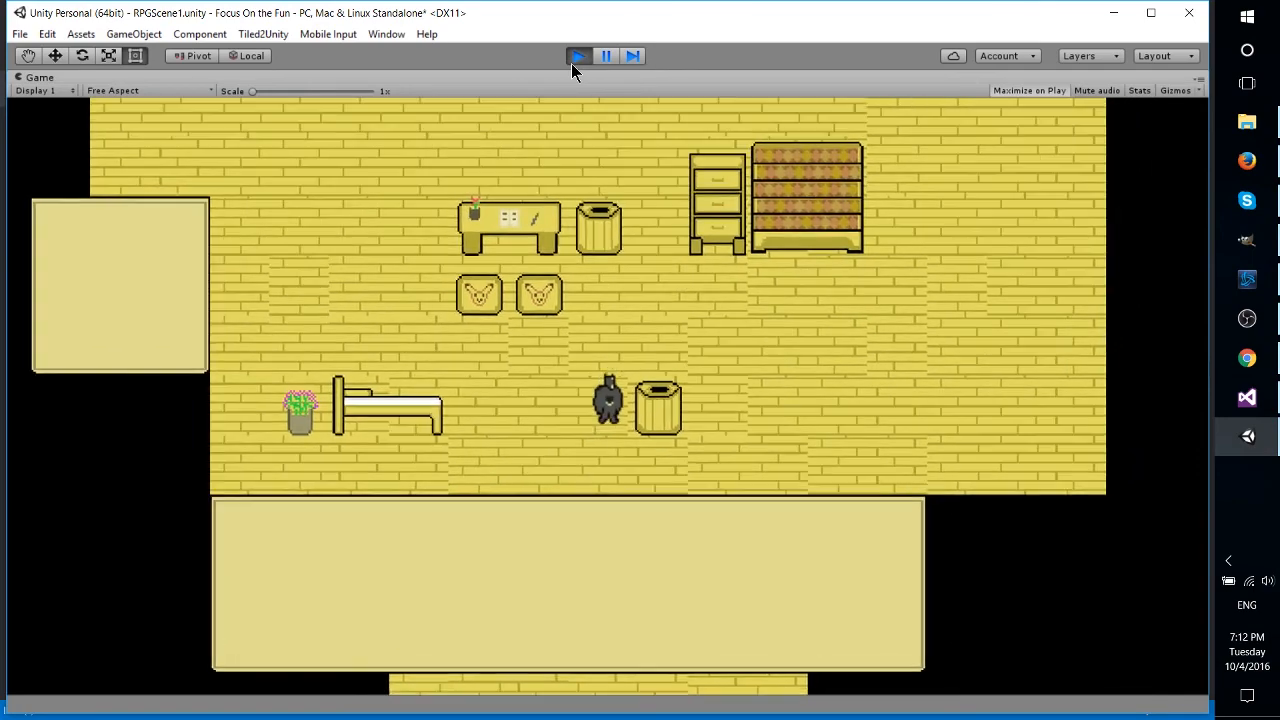
Stop Play and attach a BasicCamera script to the Main Camera targeting GhostyGoat with an offset
left_click(578, 56)
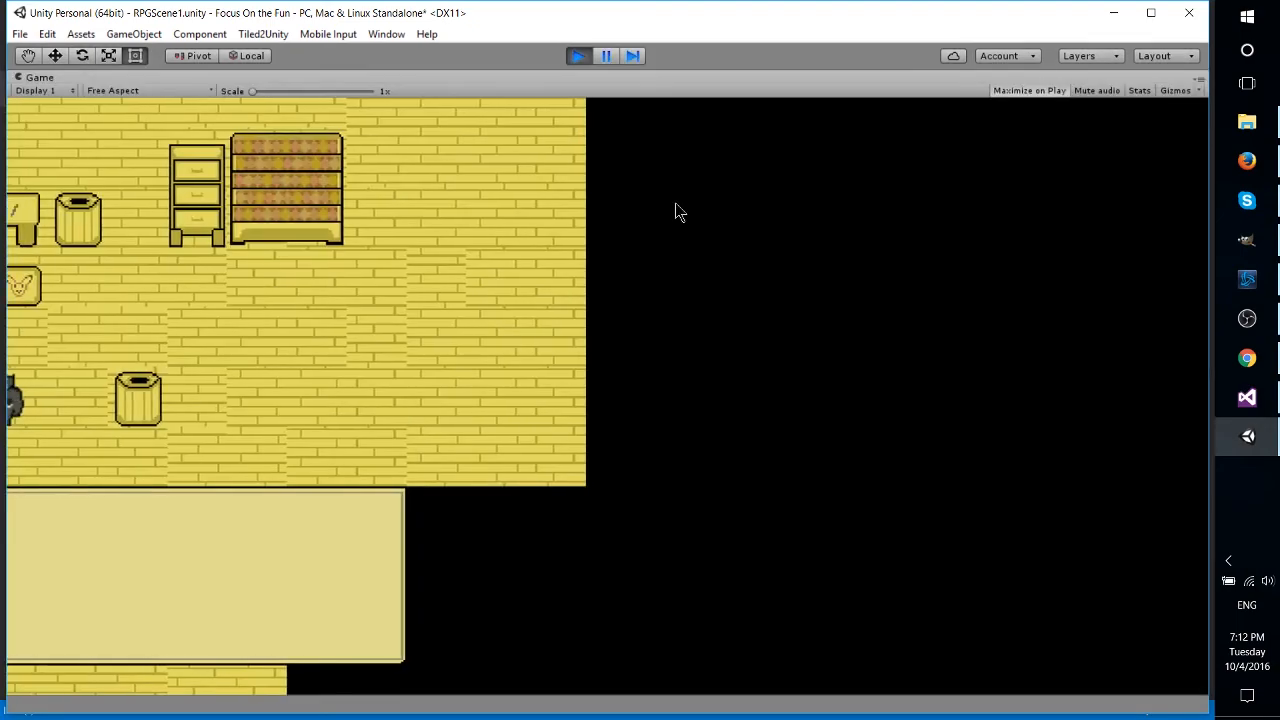
left_click(578, 56)
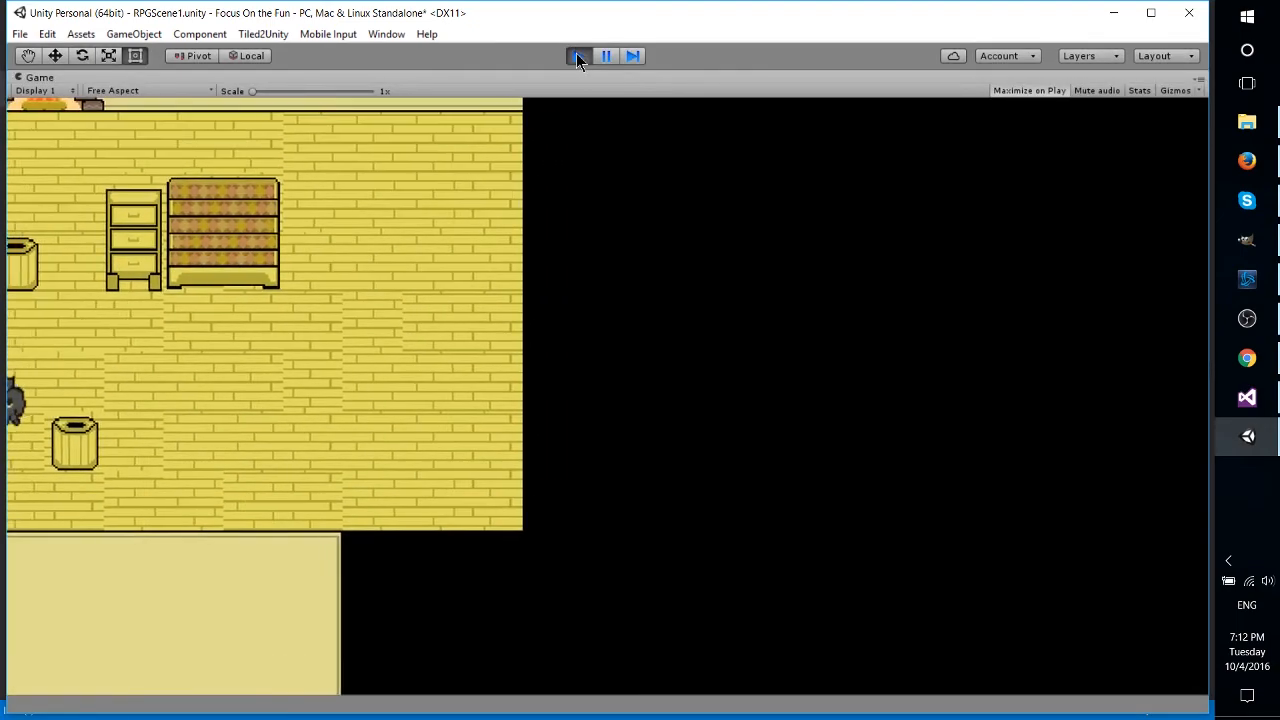
left_click(578, 56)
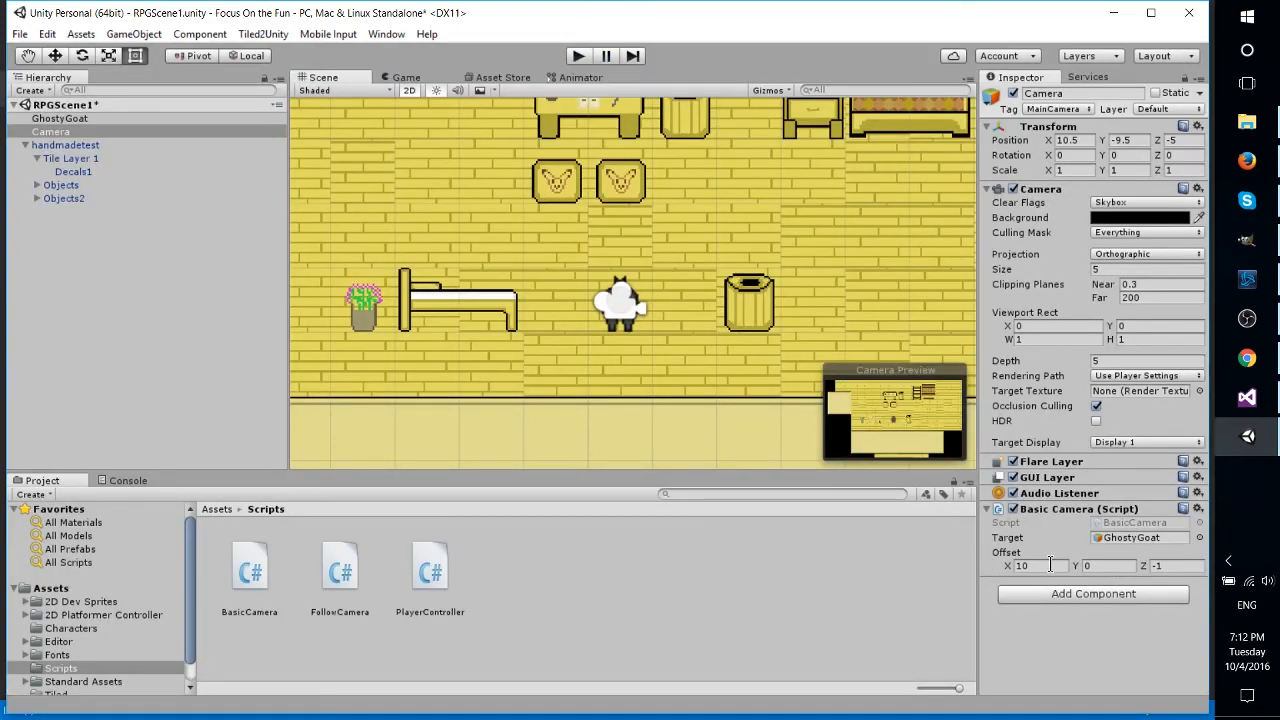
mouse_move(824, 250)
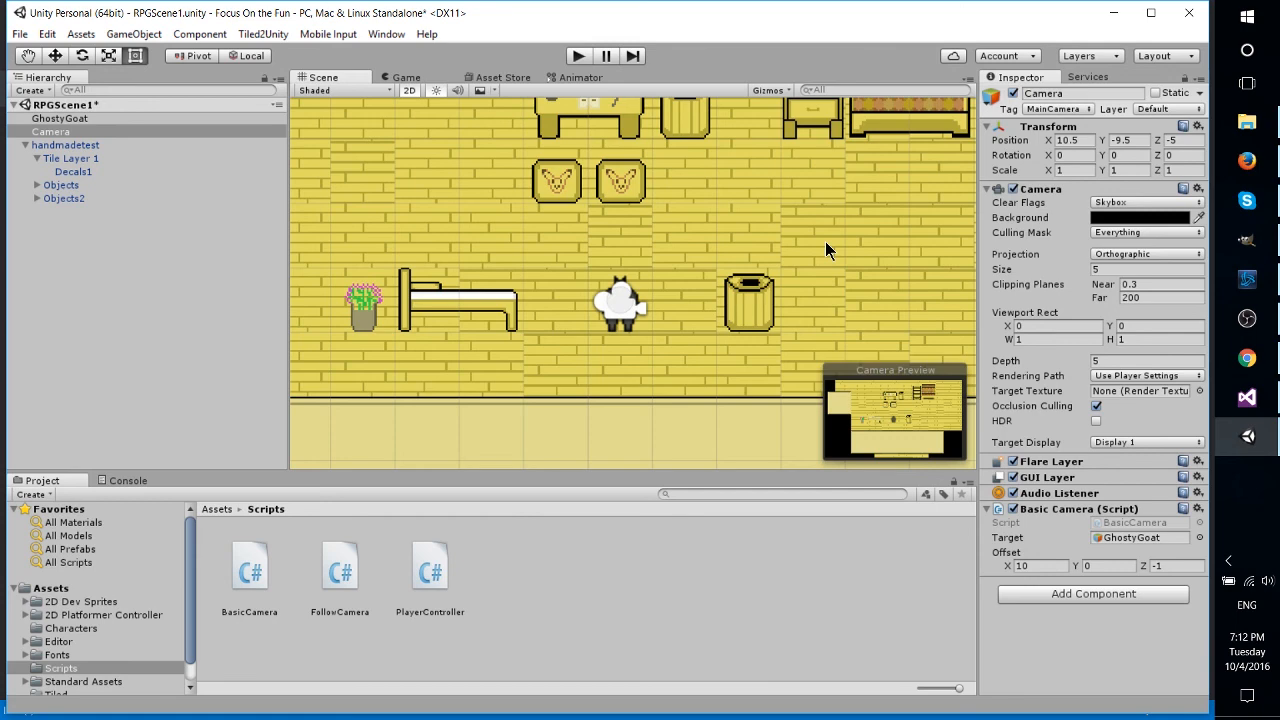